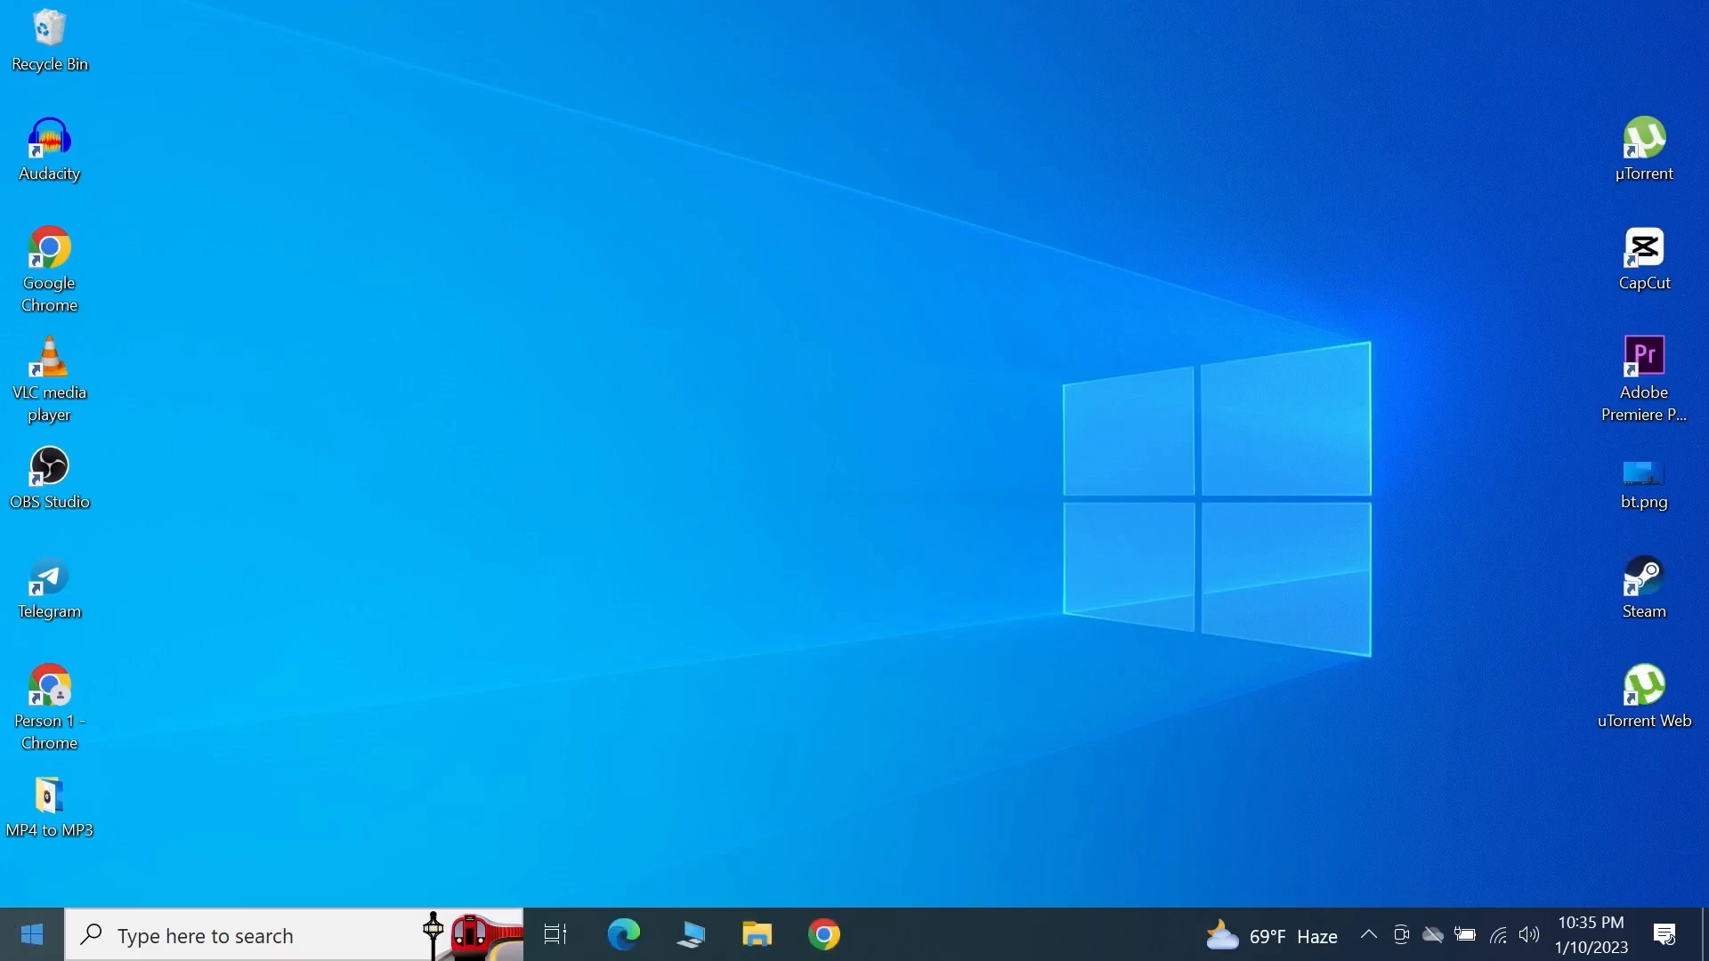
# Search the Start menu for 'micro' so Microsoft Store appears as the best match
pyautogui.click(30, 935)
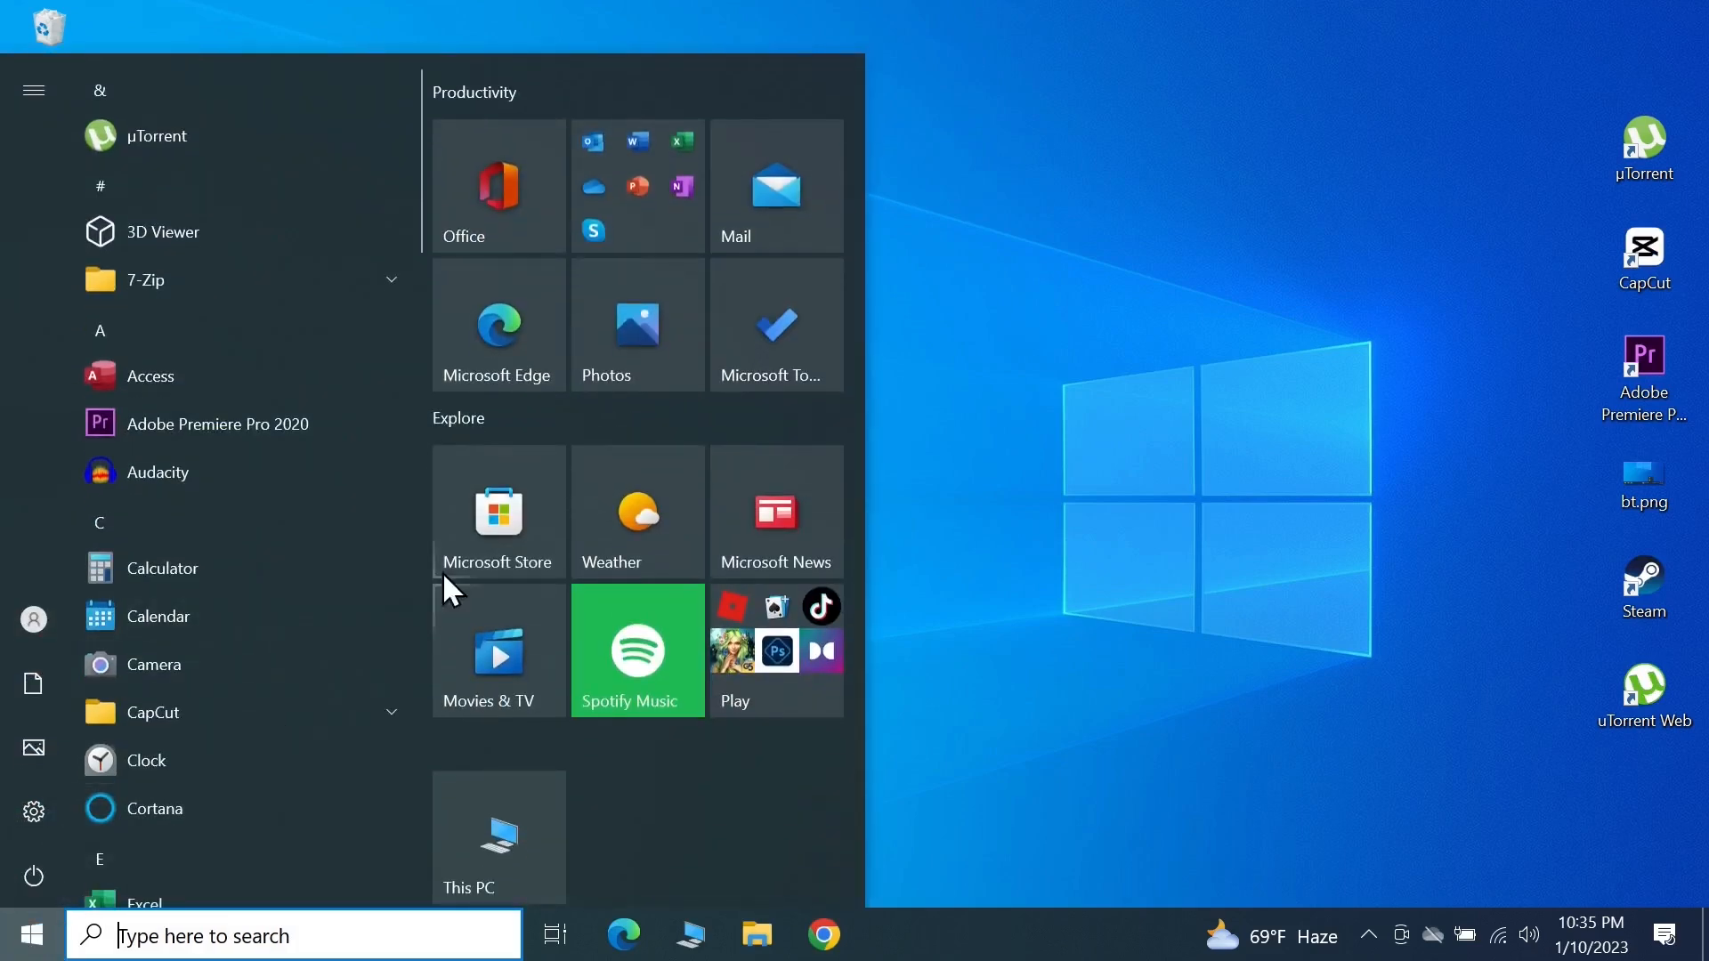
pyautogui.moveTo(498, 512)
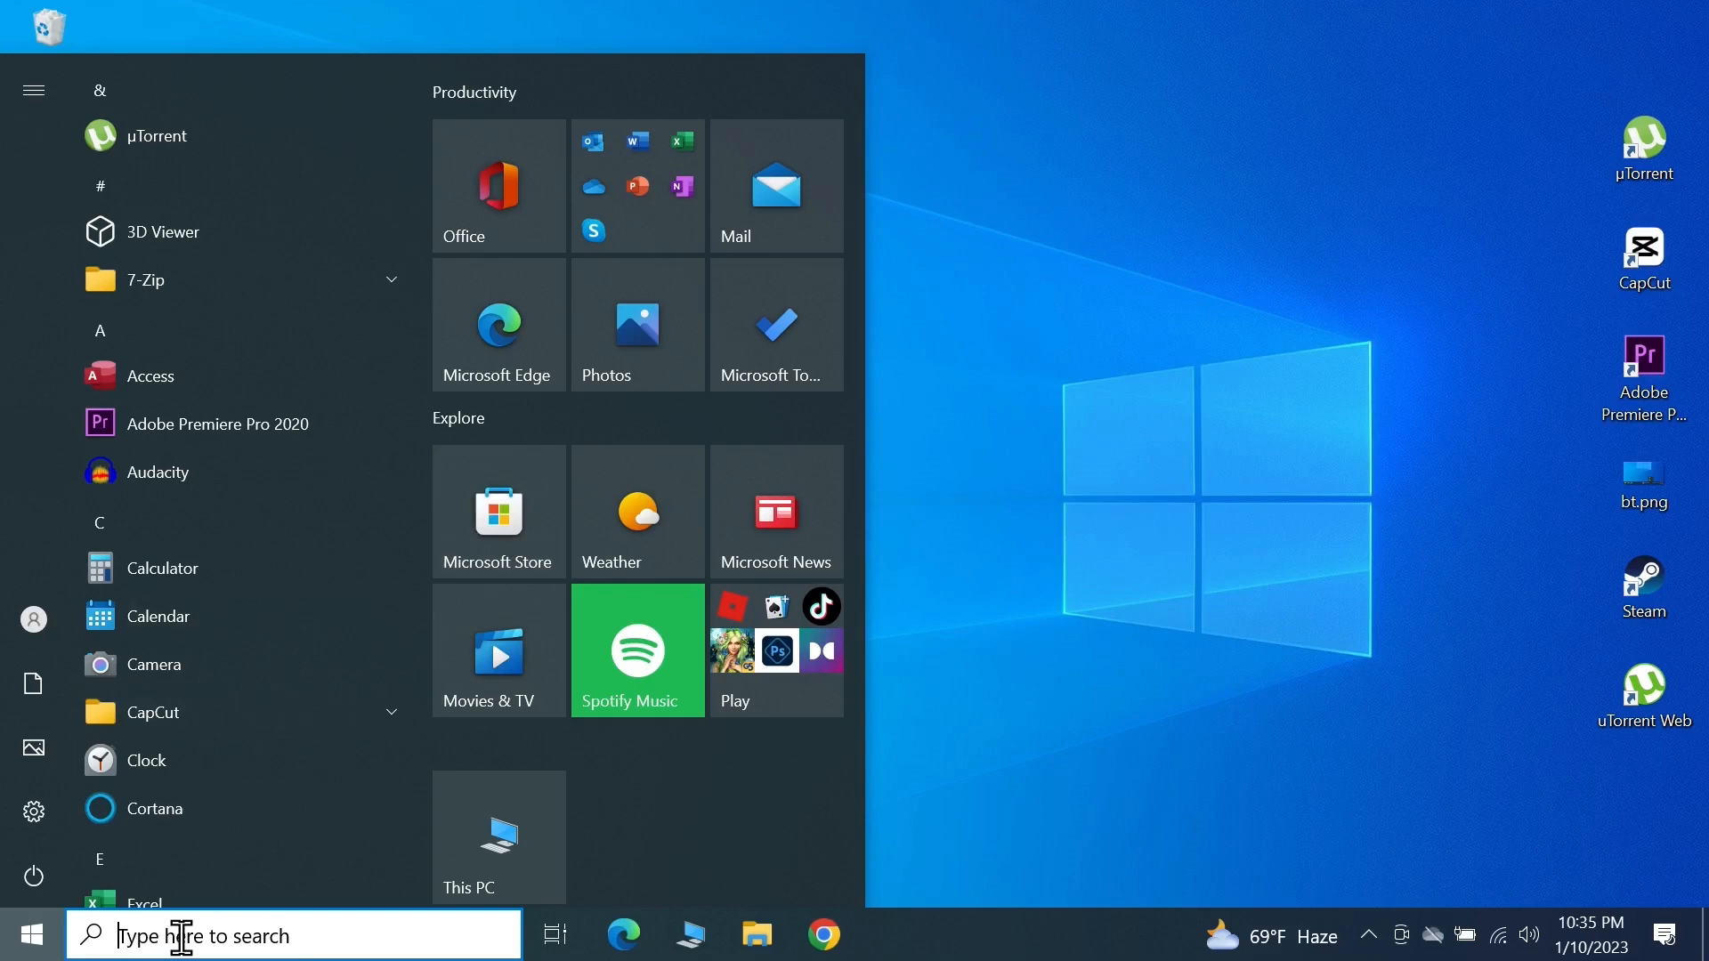
pyautogui.click(294, 934)
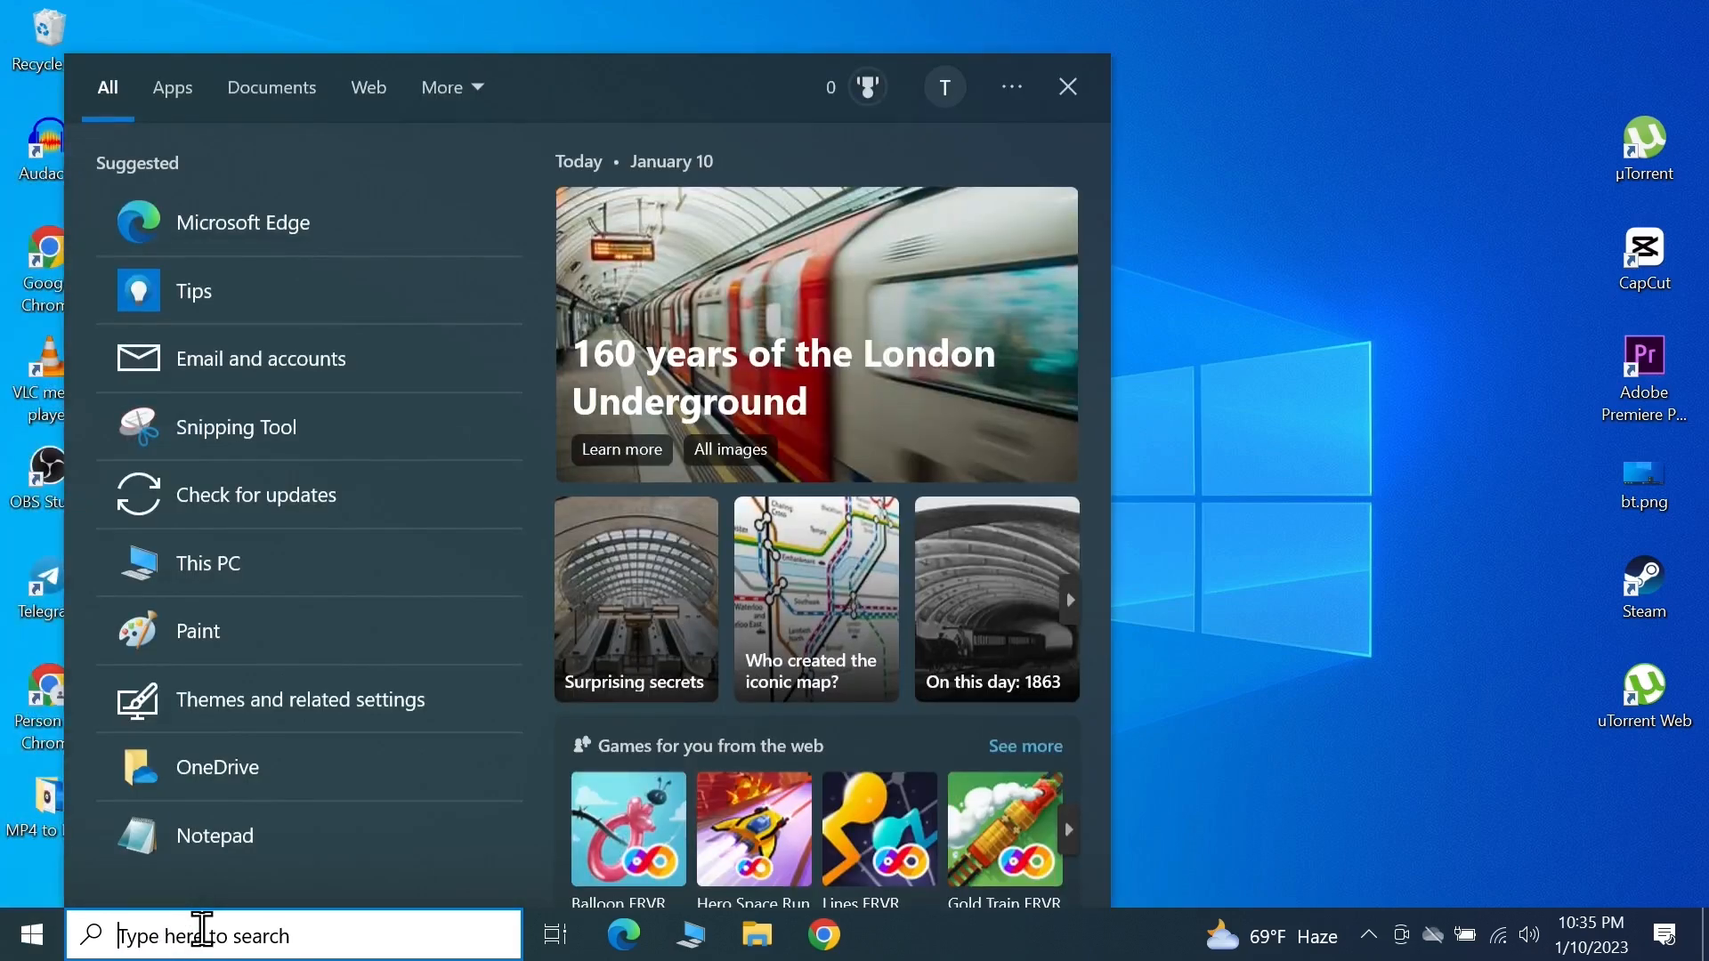
pyautogui.write('micro')
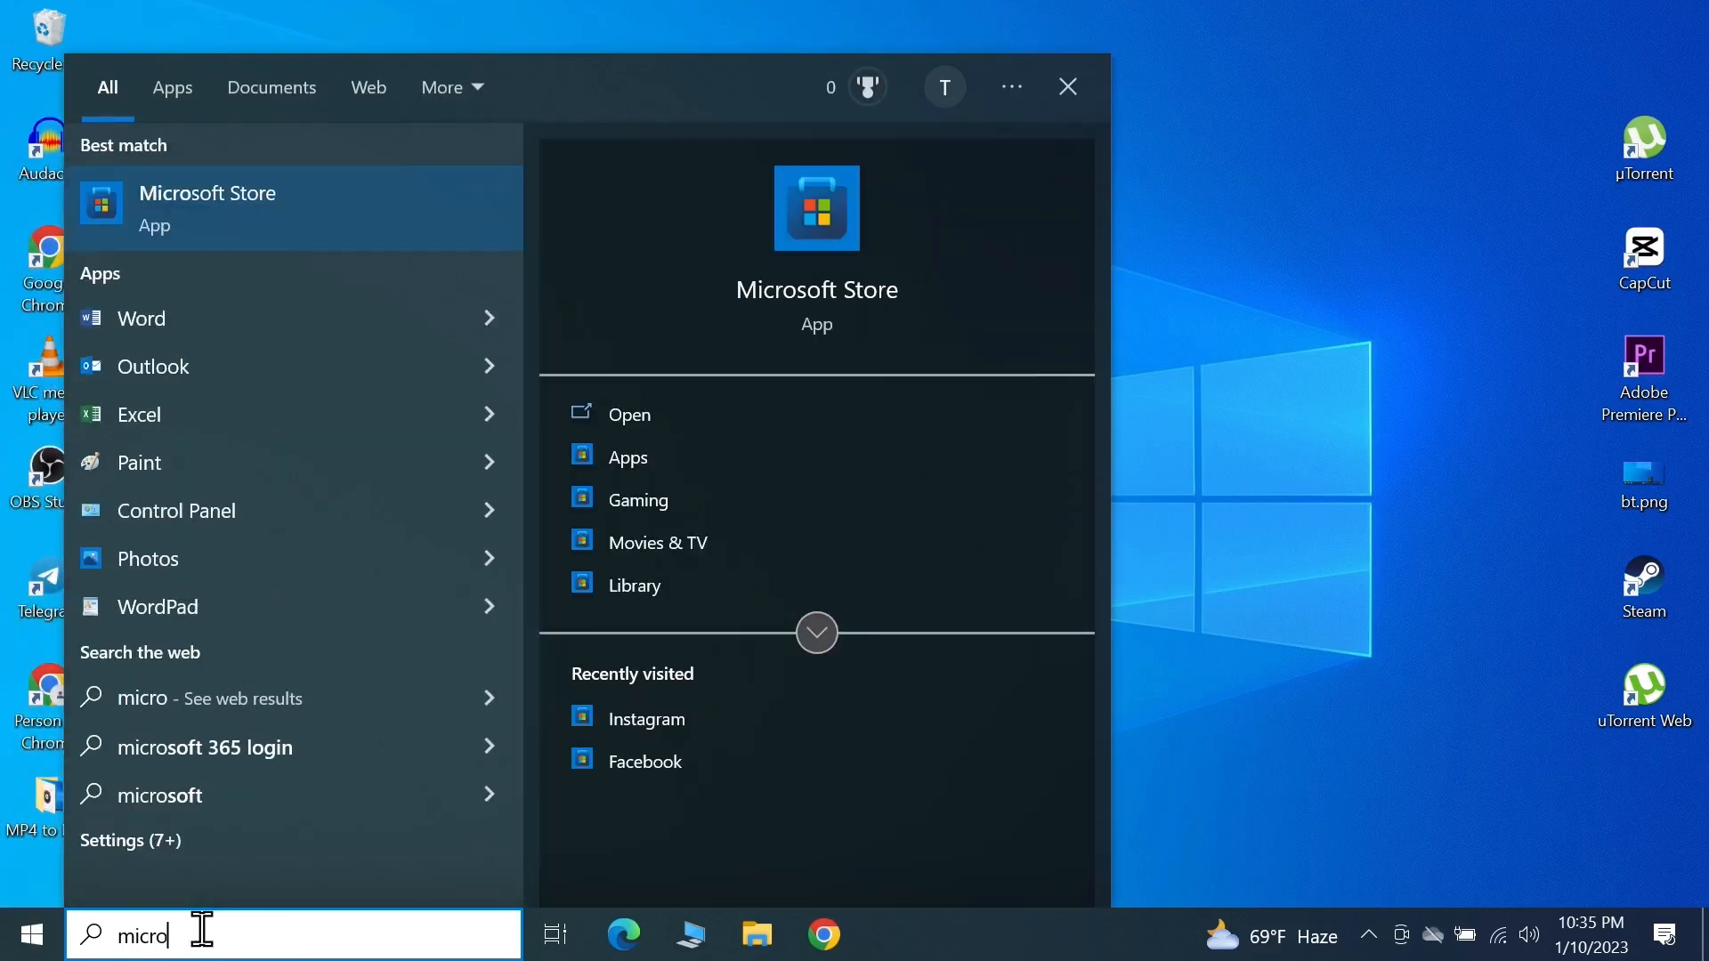
pyautogui.moveTo(354, 235)
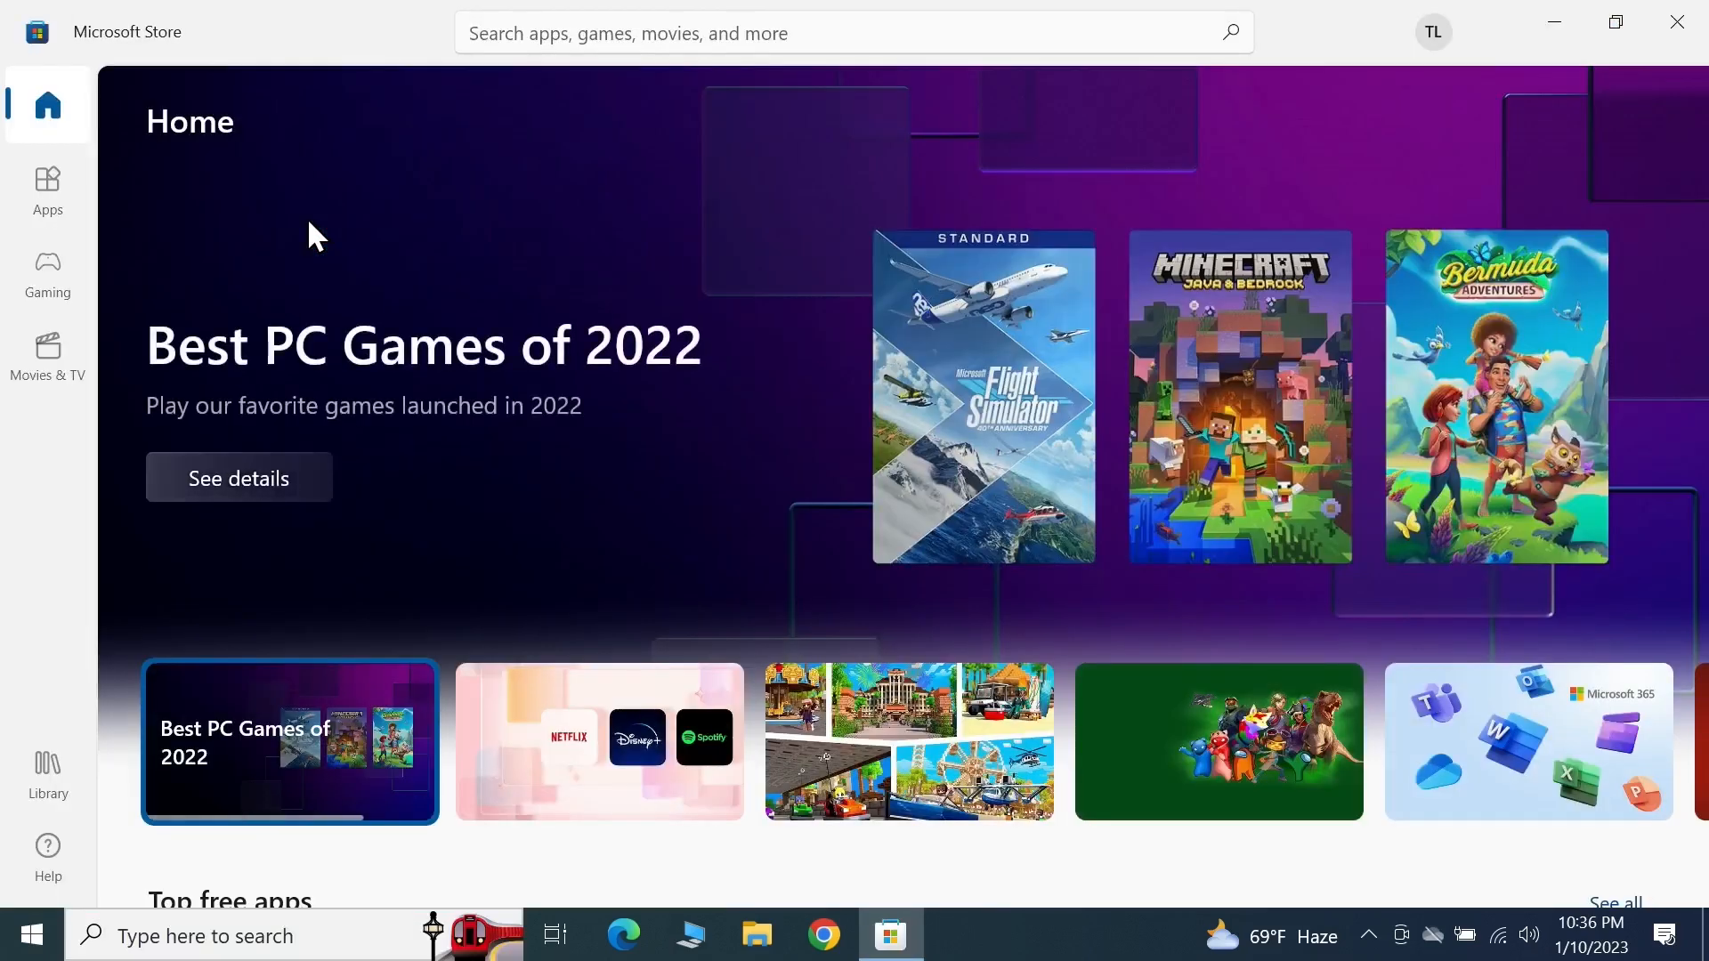
pyautogui.moveTo(676, 32)
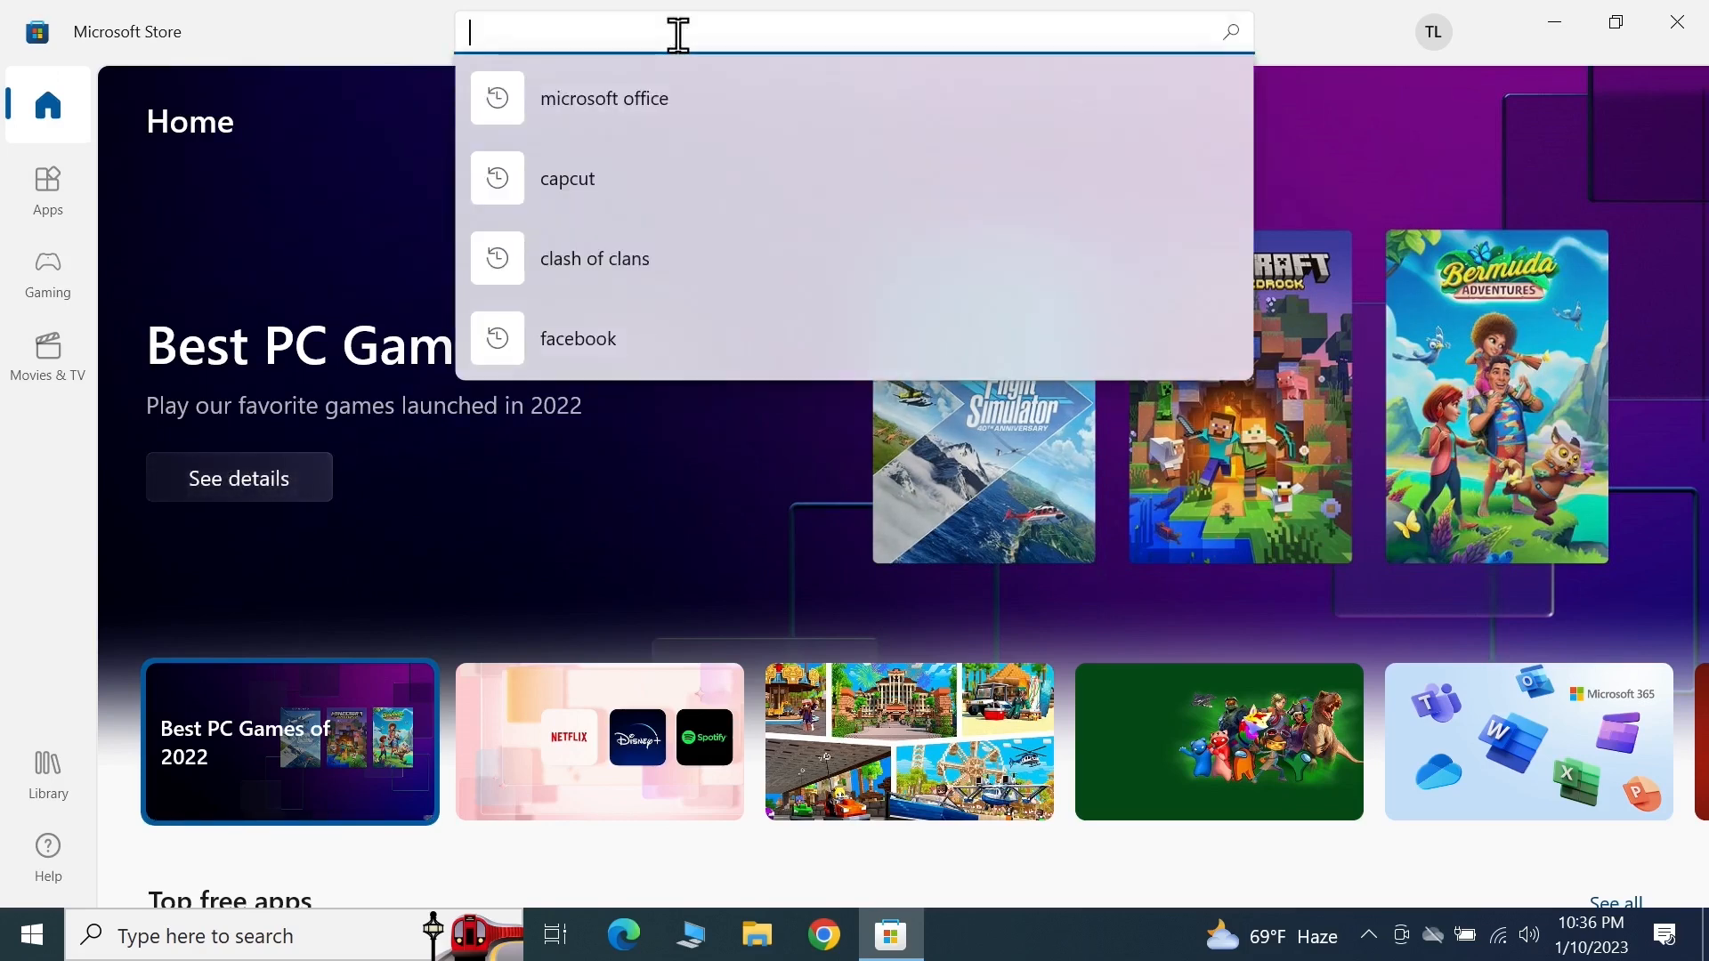
# Search the Store for 'instagram' and bring up the Instagram app's page
pyautogui.write('ins')
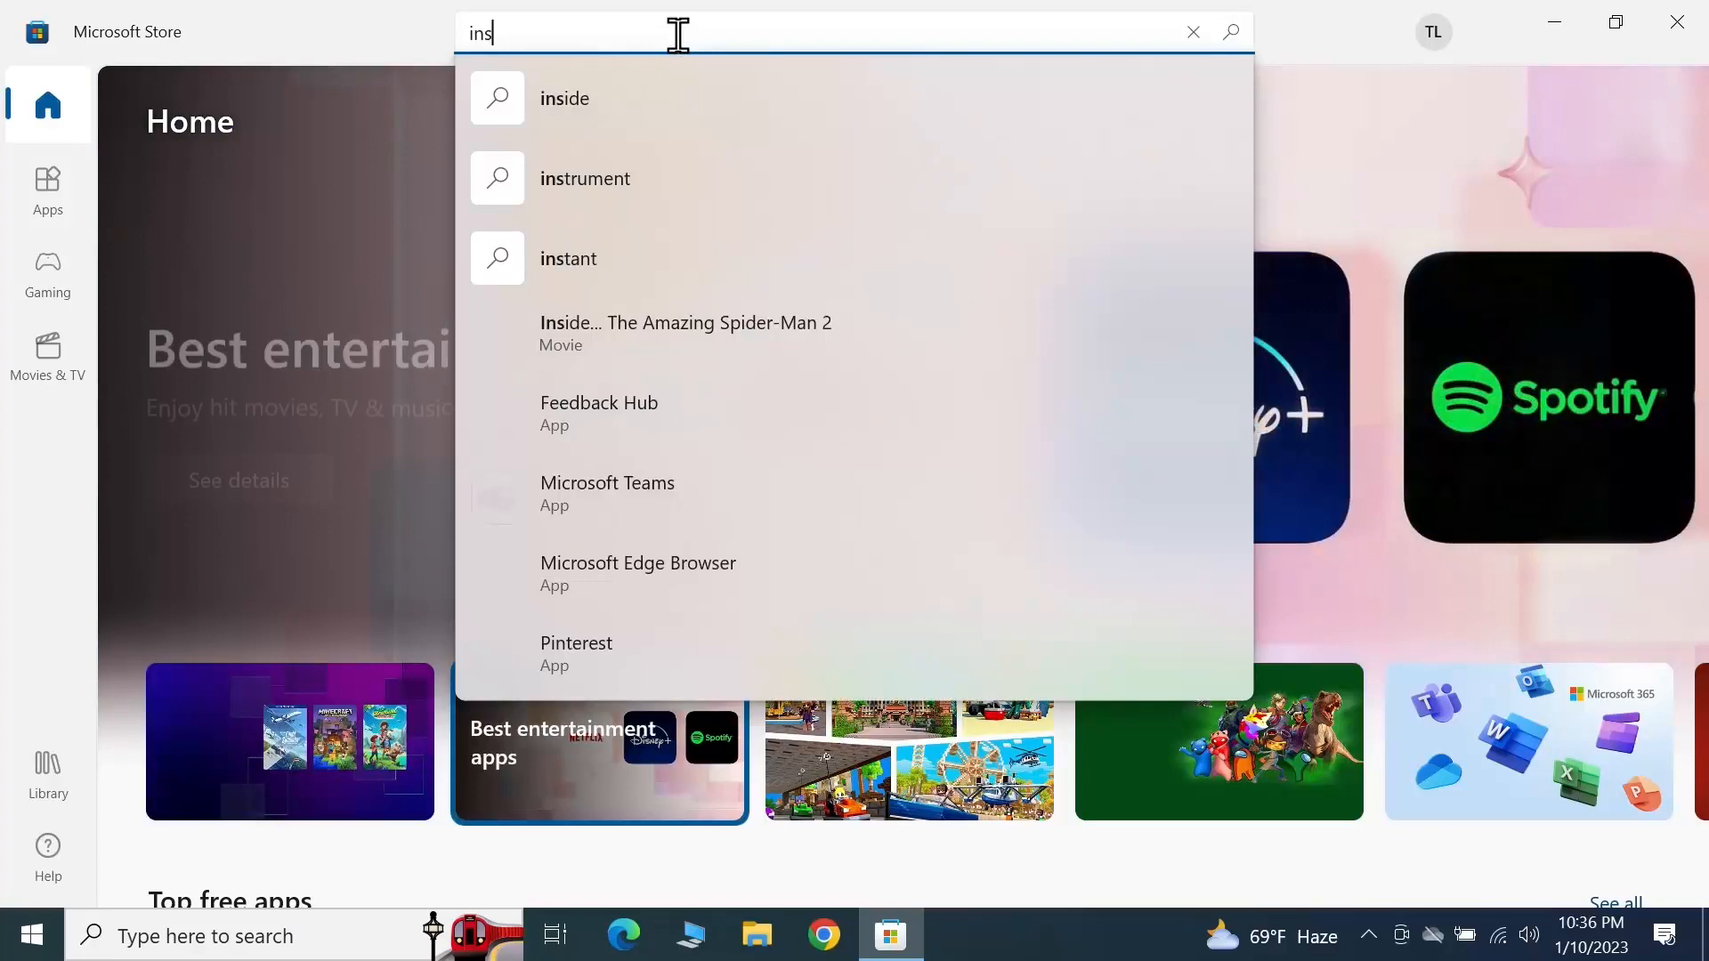
pyautogui.write('tagram')
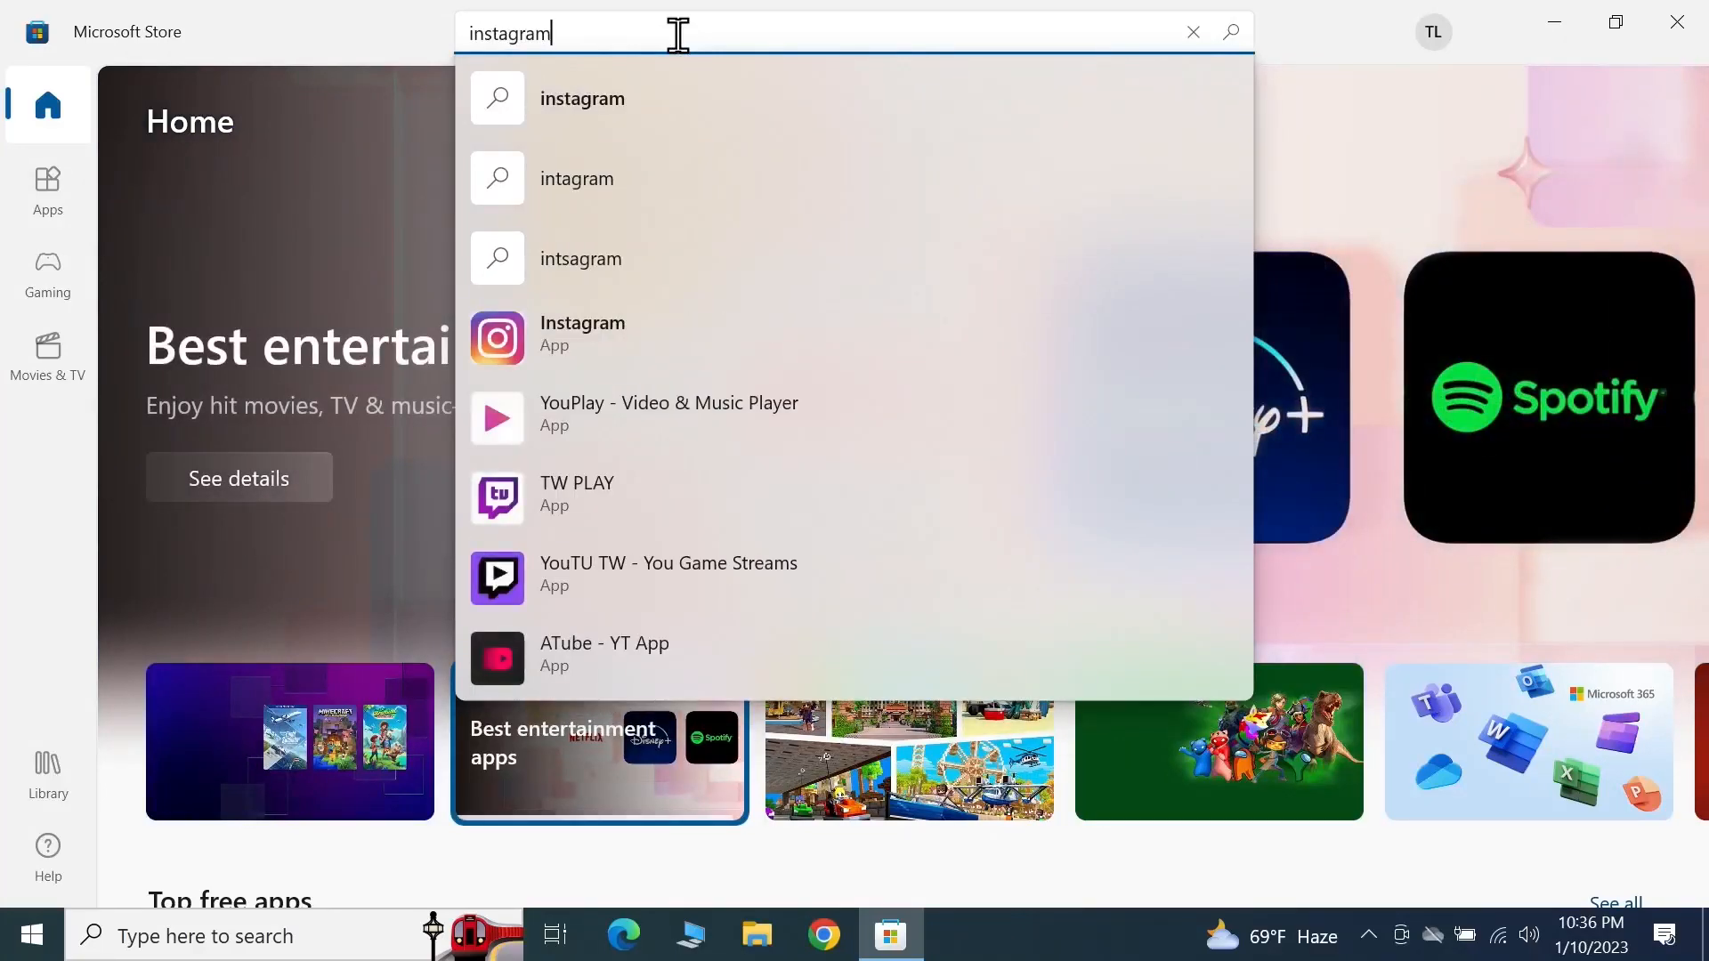
pyautogui.moveTo(687, 354)
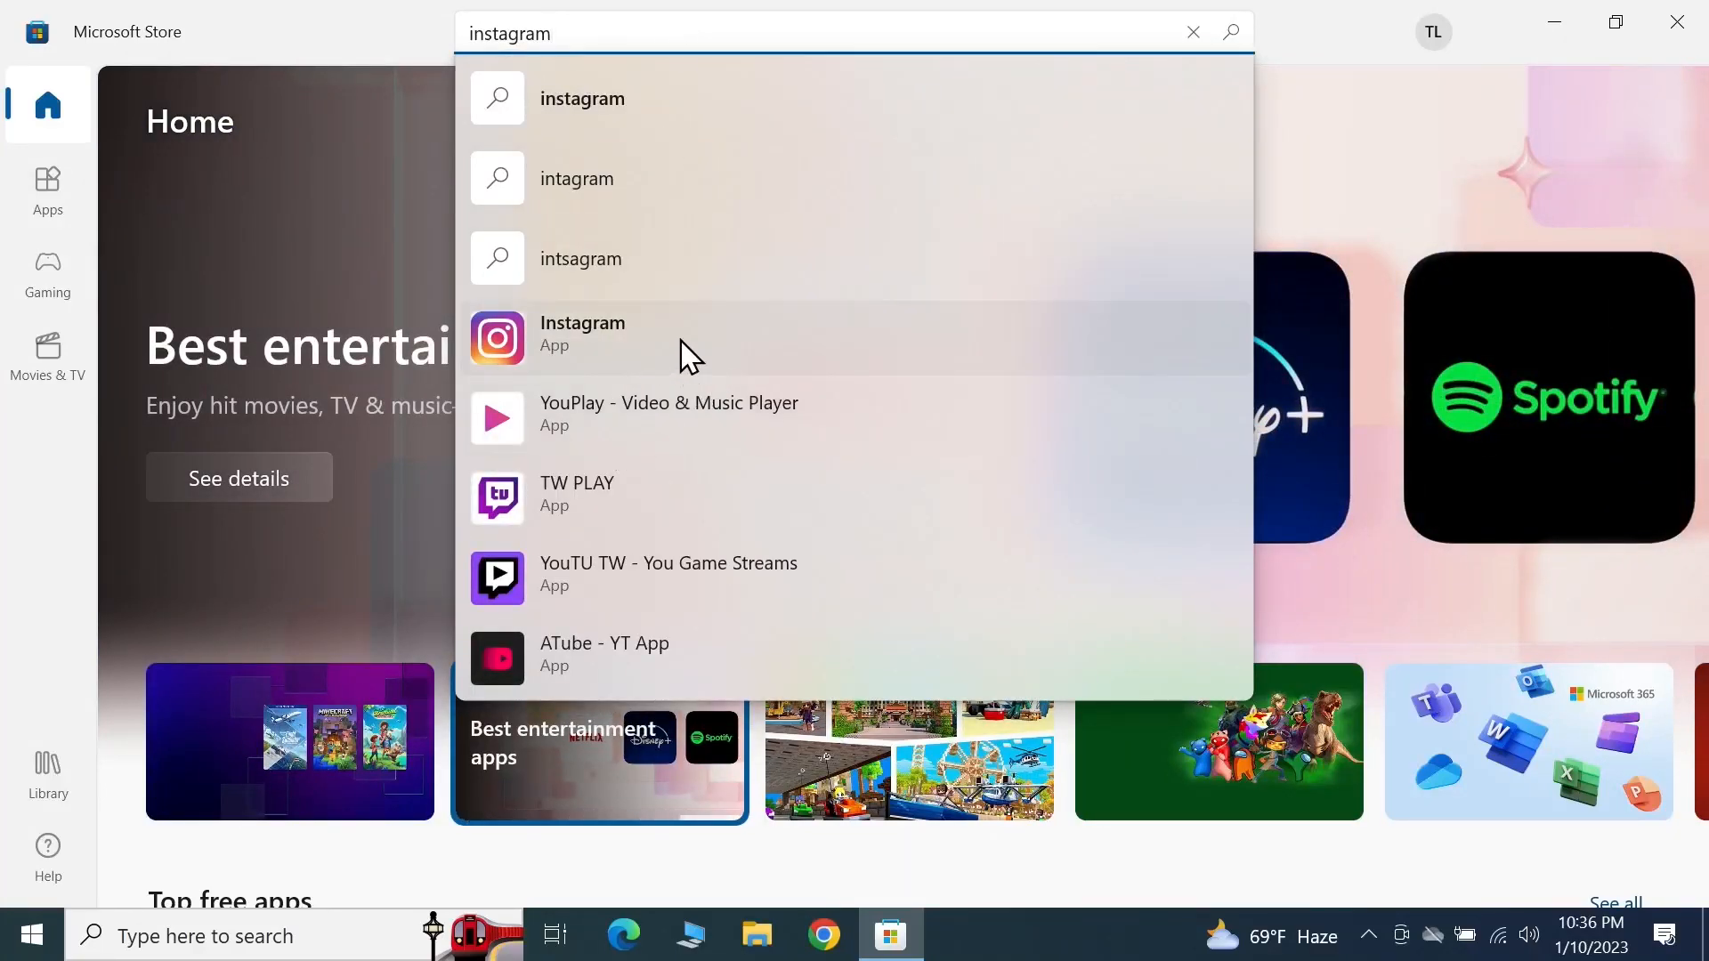
pyautogui.click(582, 335)
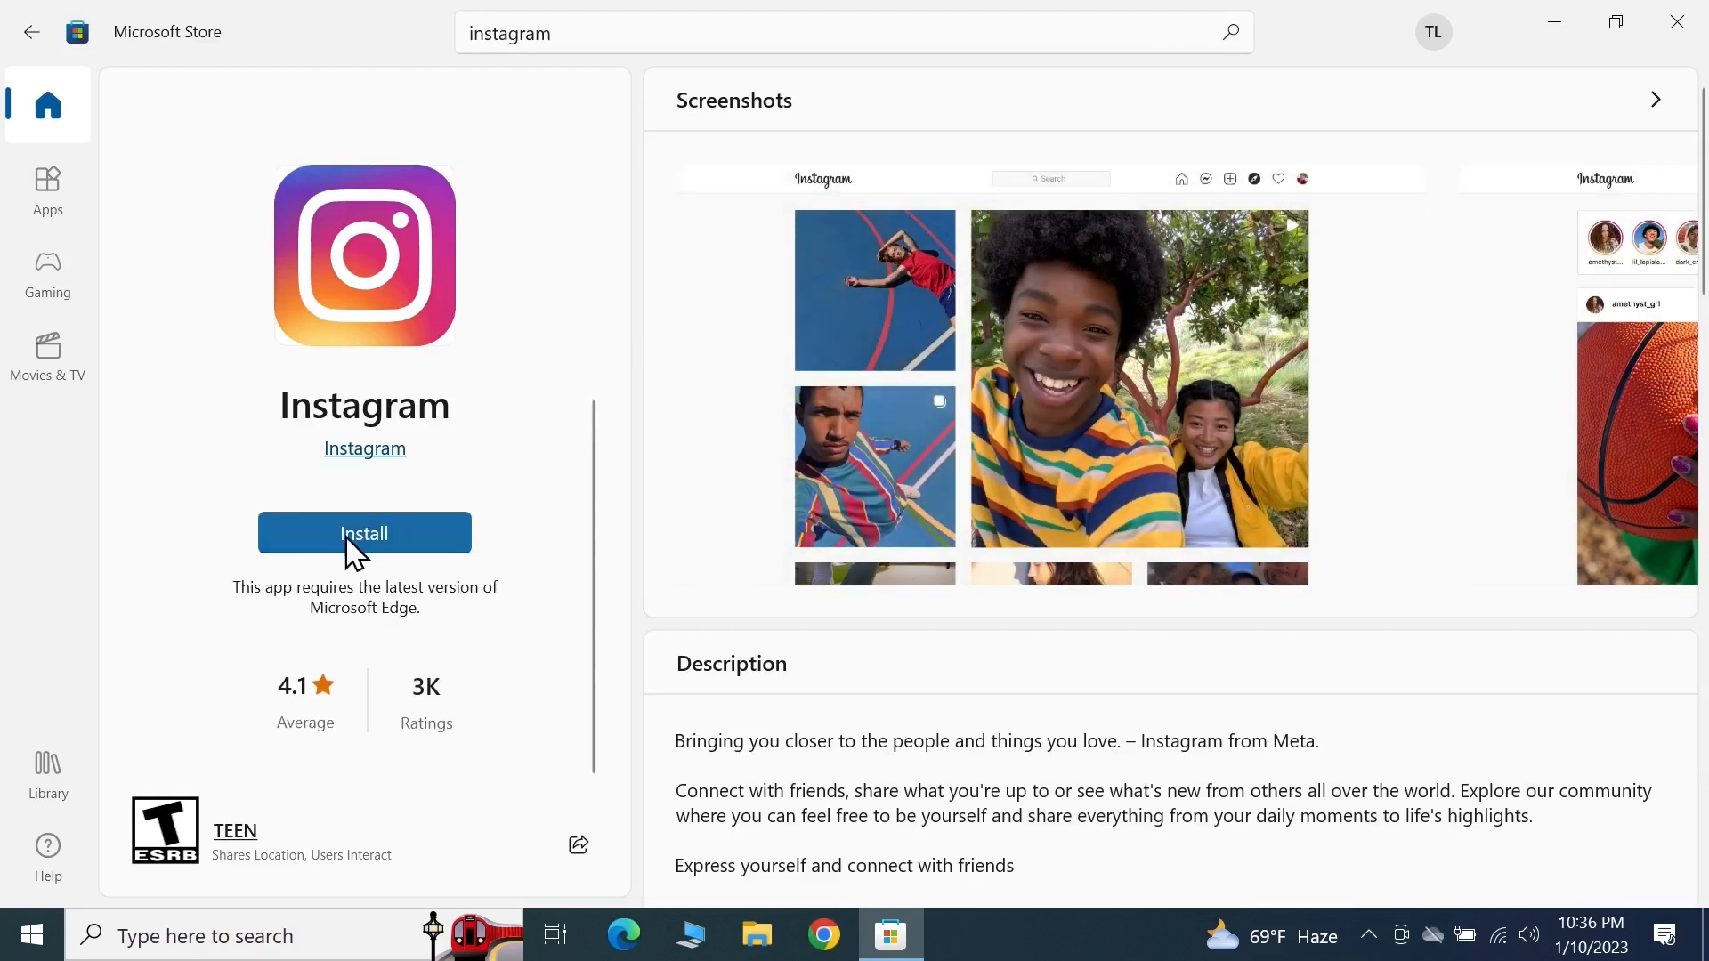
# Install Instagram from its Store page and launch it once finished
pyautogui.click(363, 532)
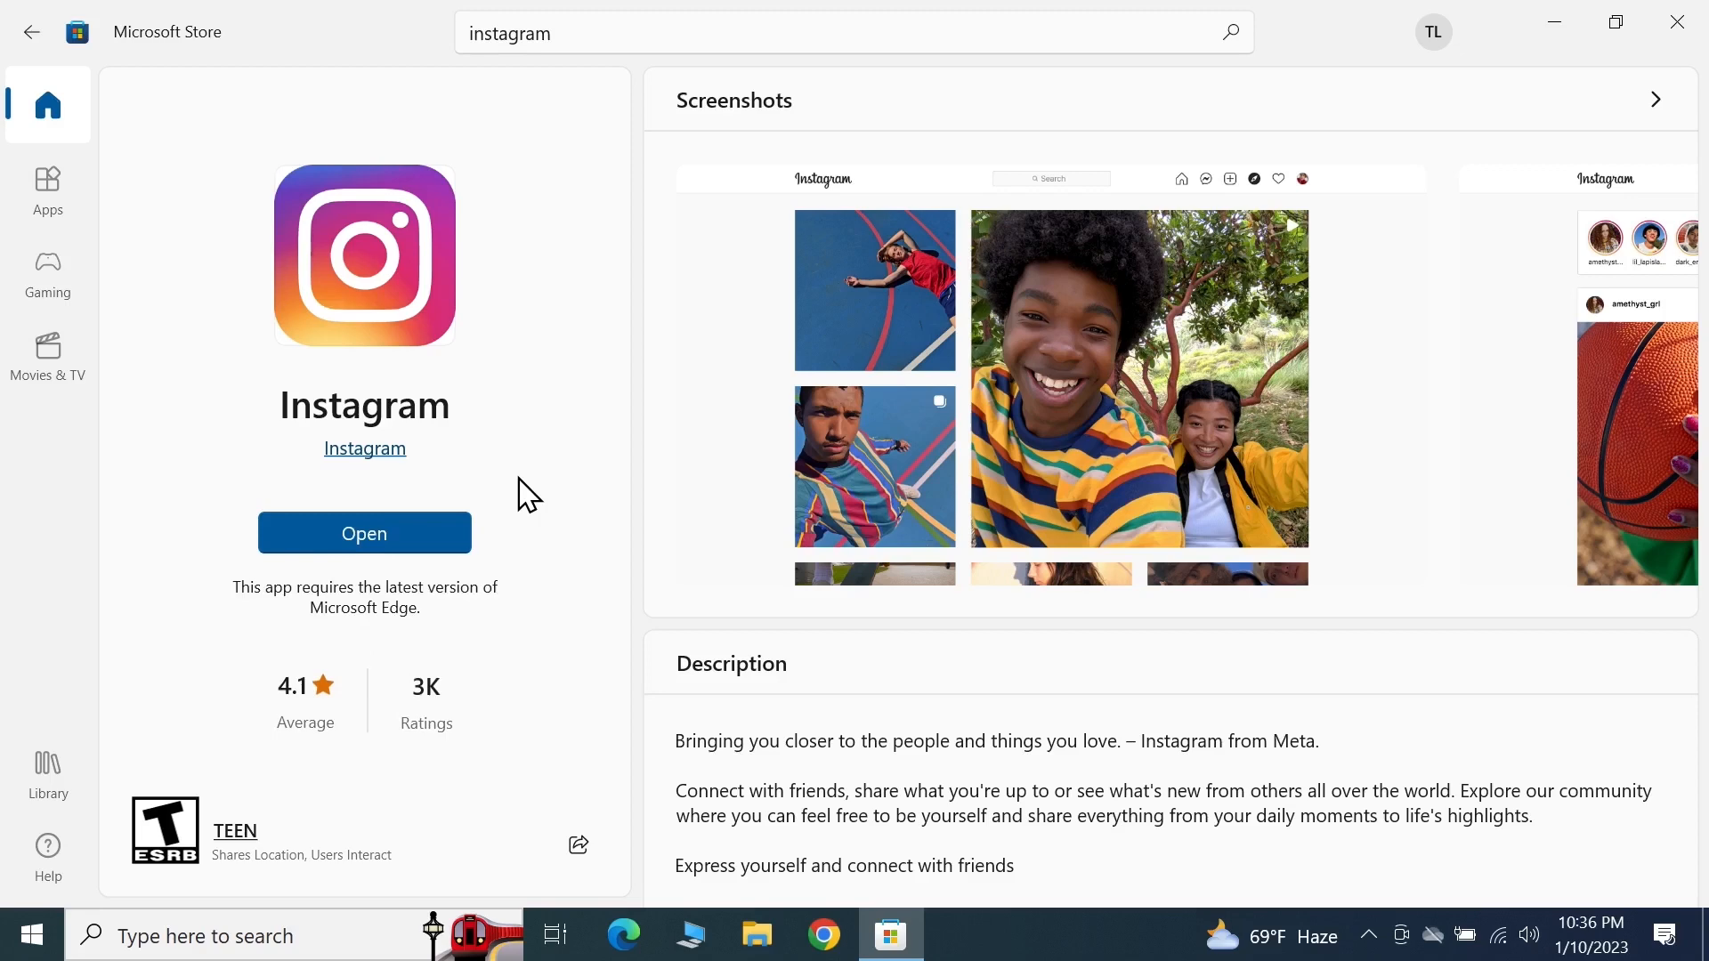
pyautogui.click(363, 532)
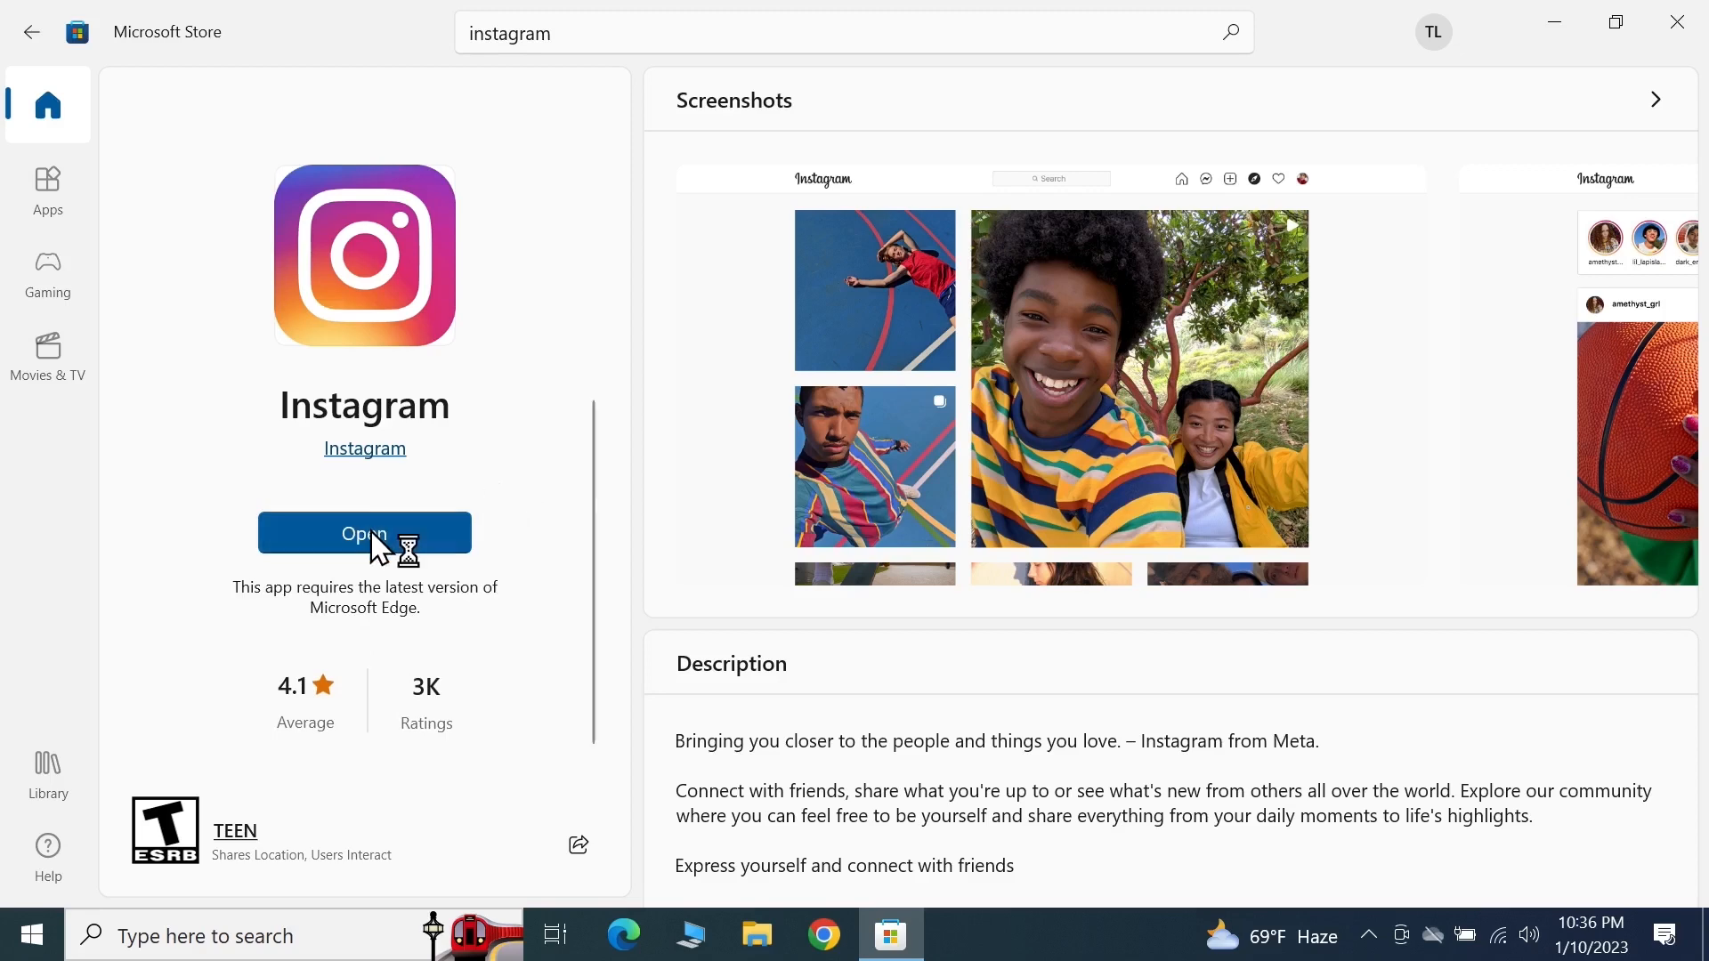
pyautogui.click(363, 532)
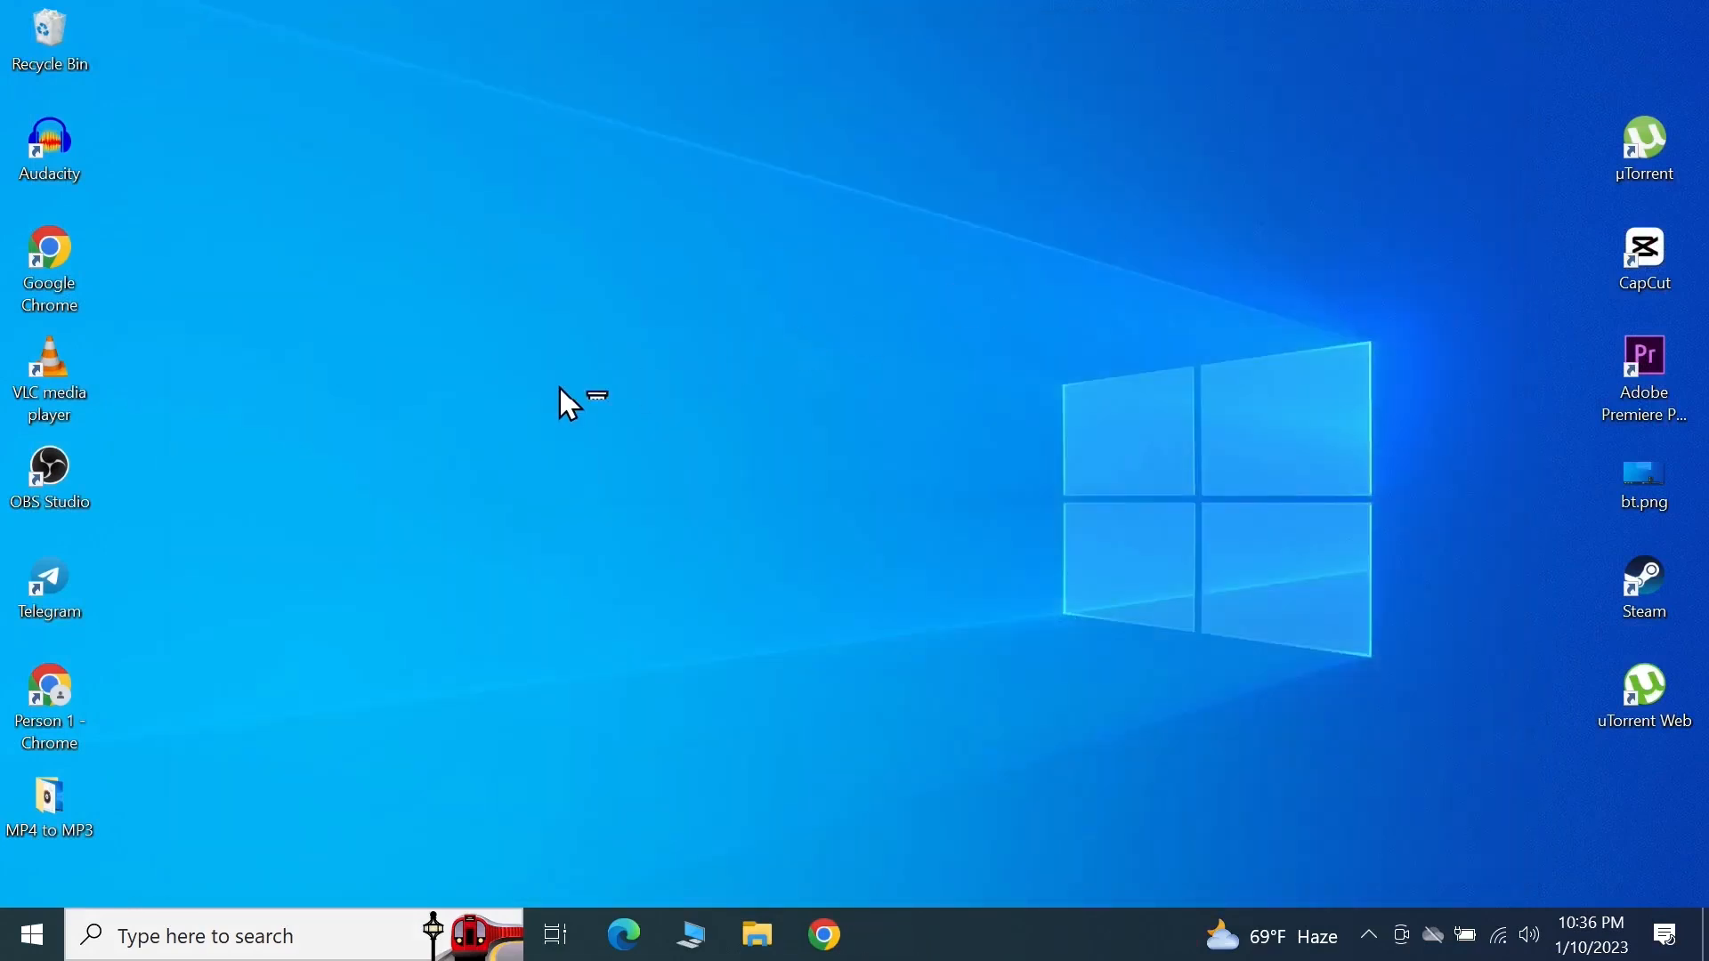
pyautogui.moveTo(21, 934)
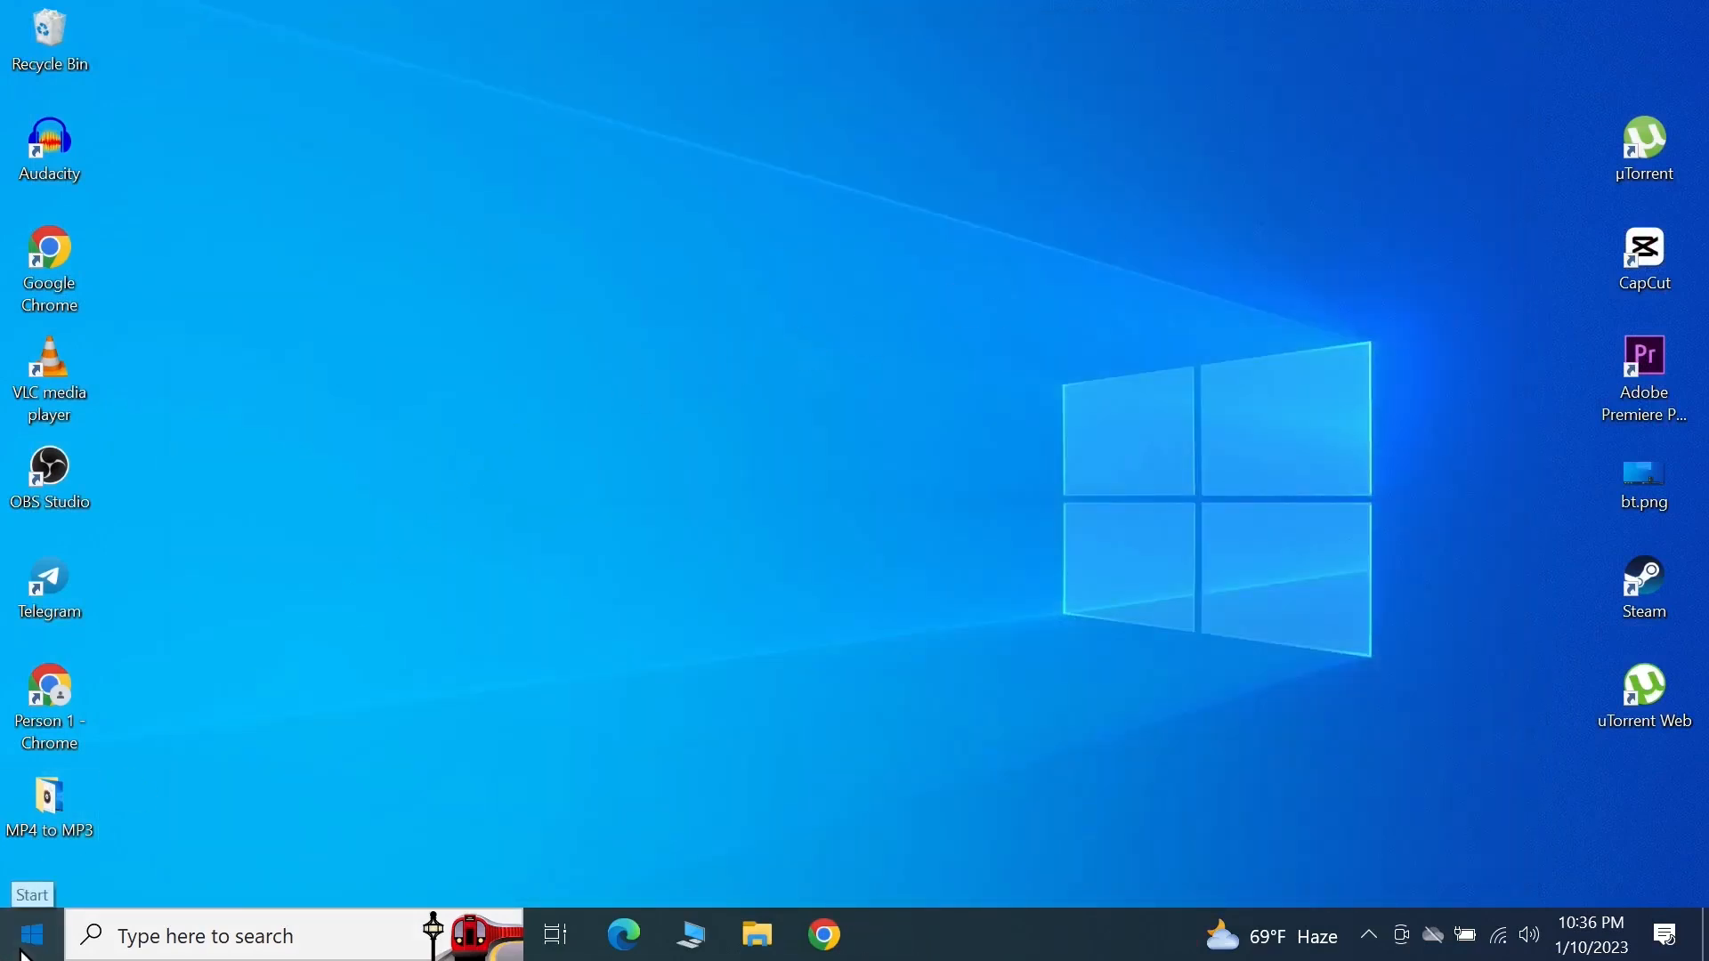
# Pin the recently added Instagram entry in Start to the taskbar
pyautogui.click(21, 934)
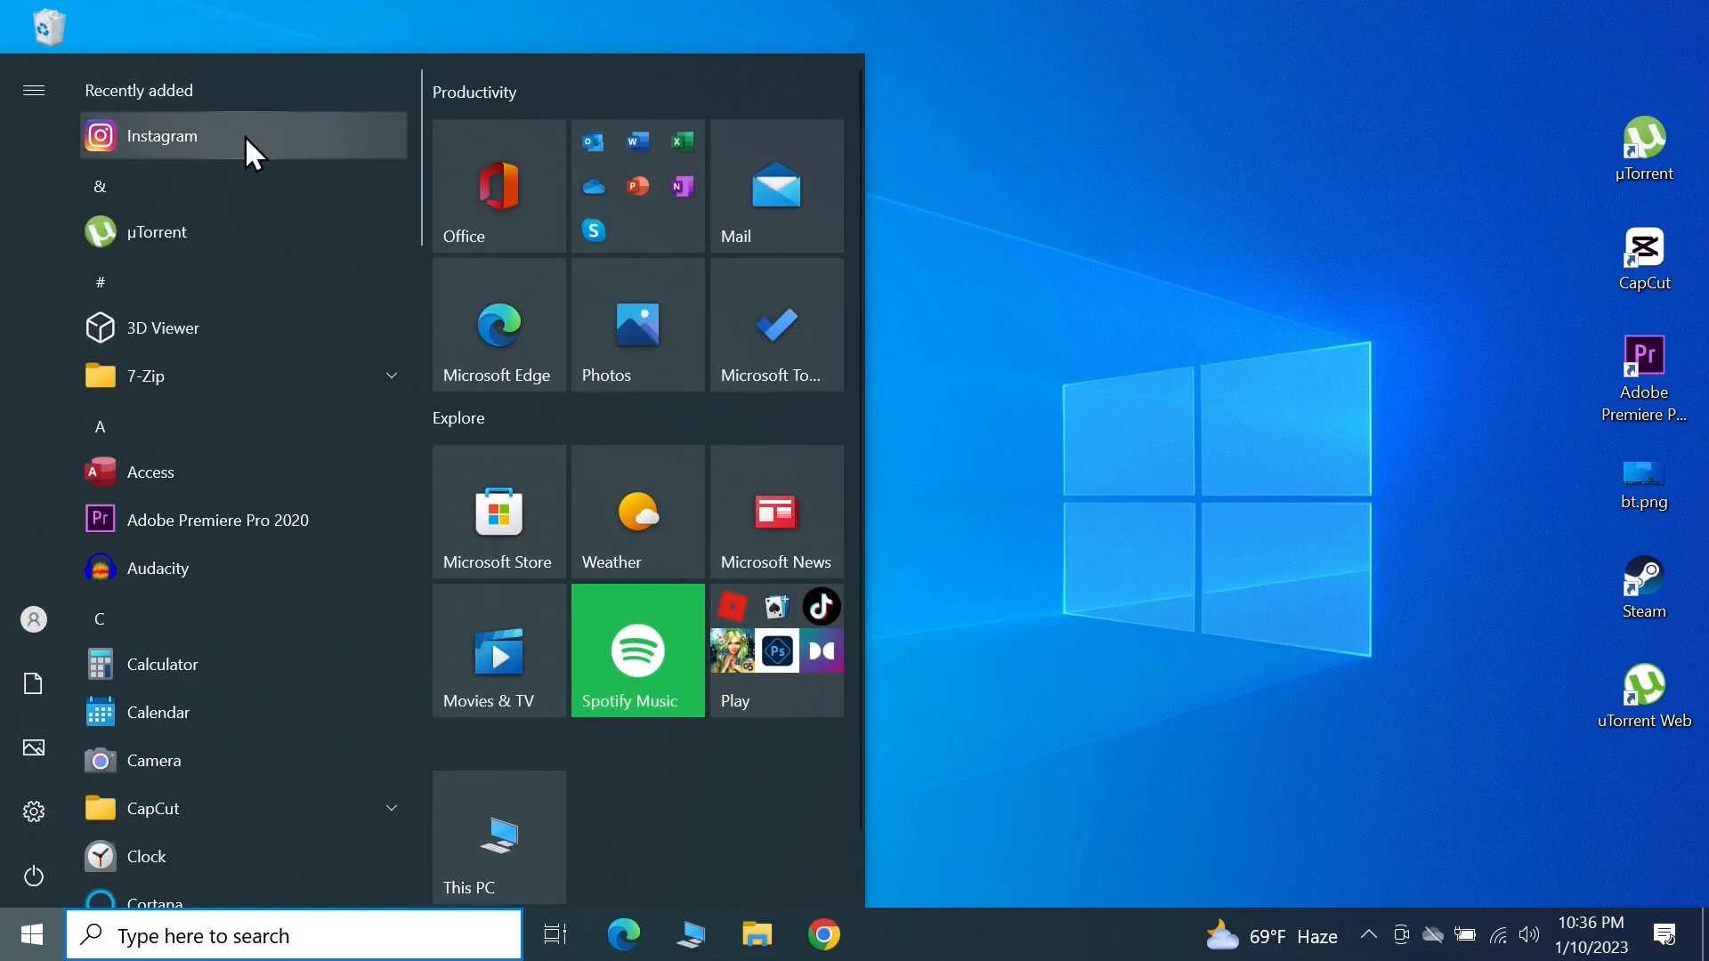
pyautogui.rightClick(164, 135)
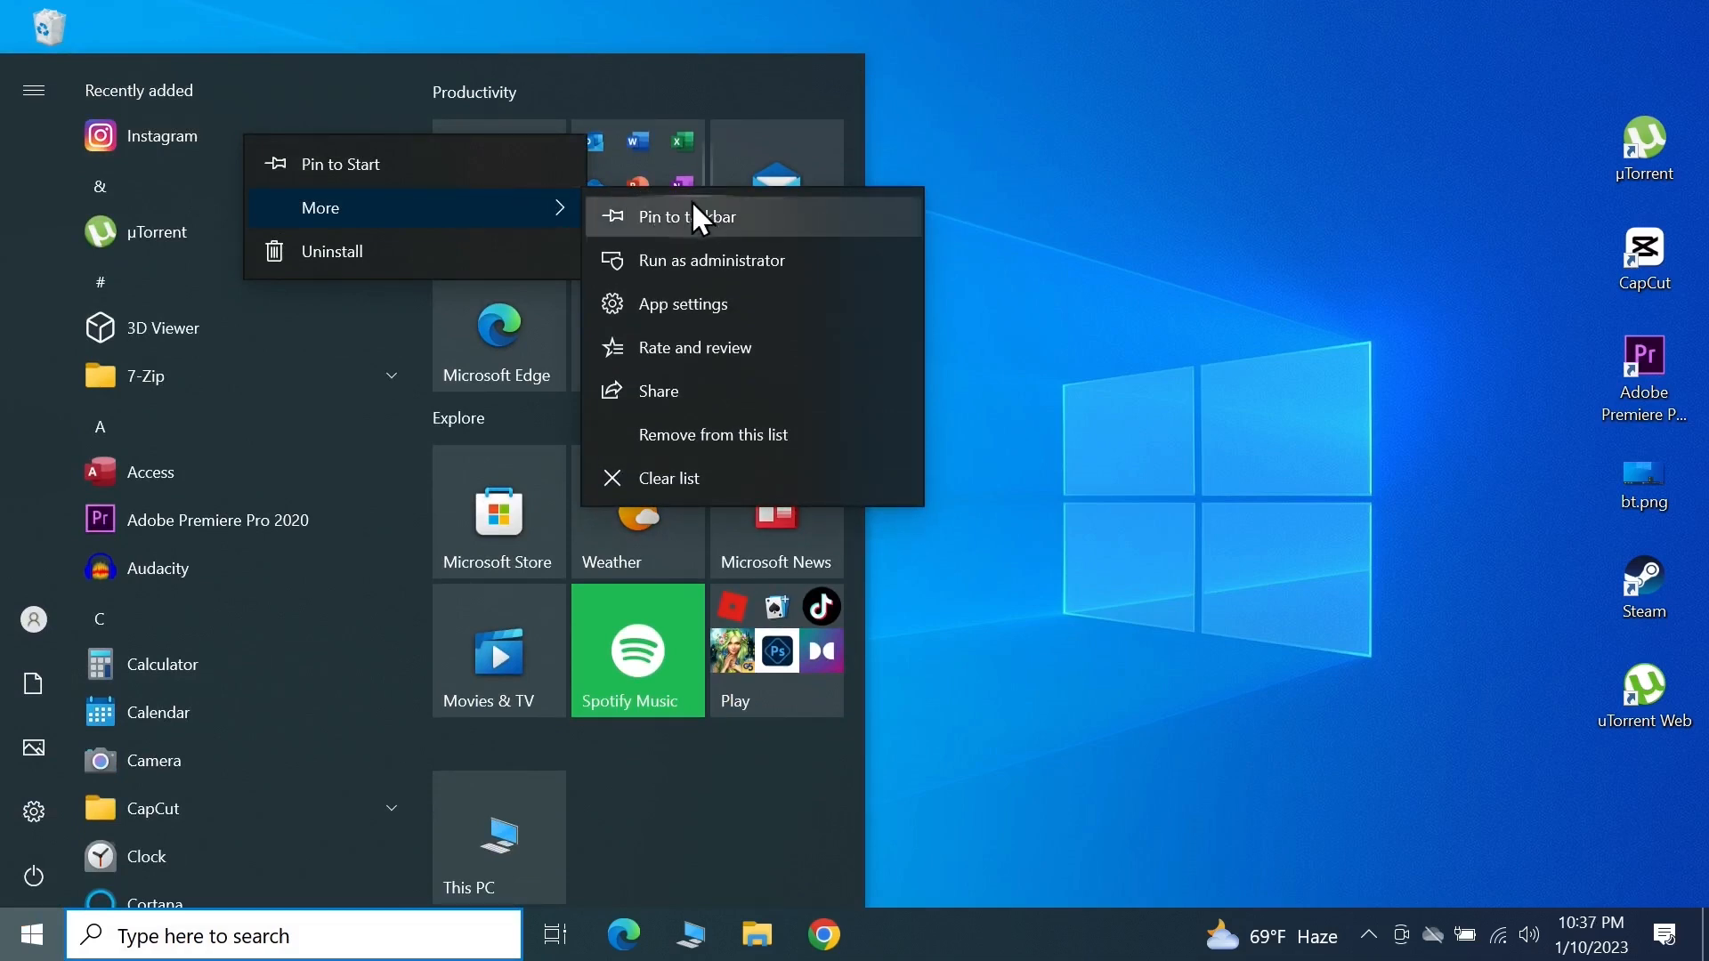
pyautogui.moveTo(696, 235)
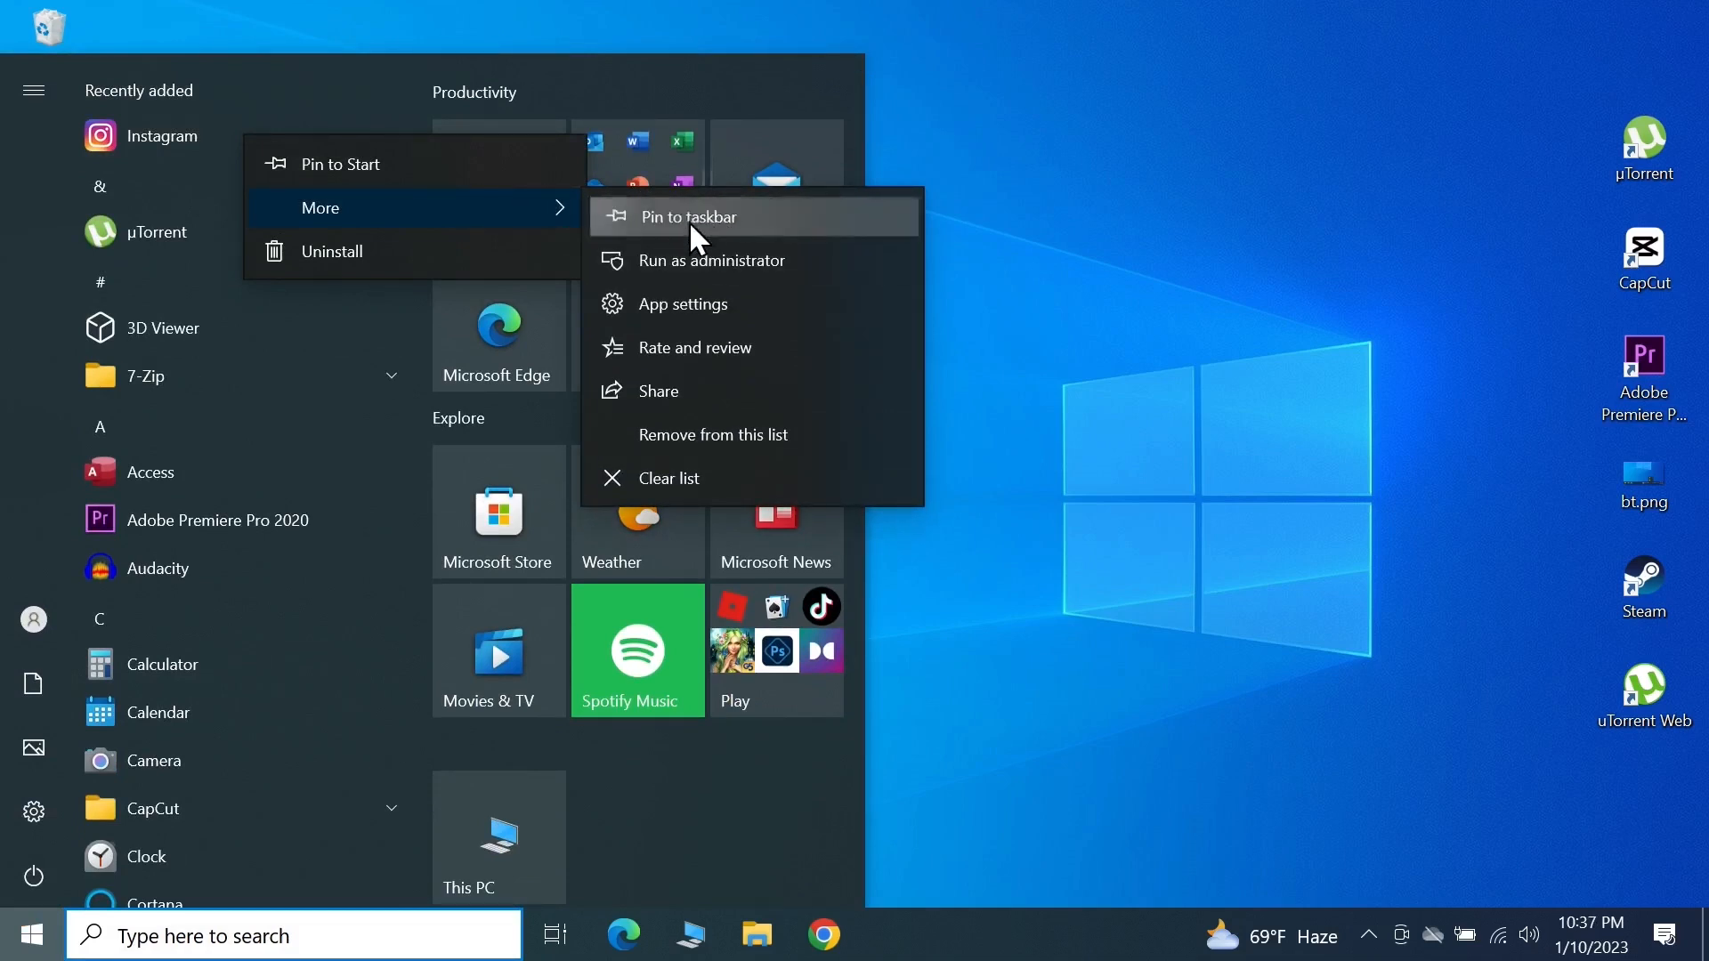
pyautogui.click(687, 216)
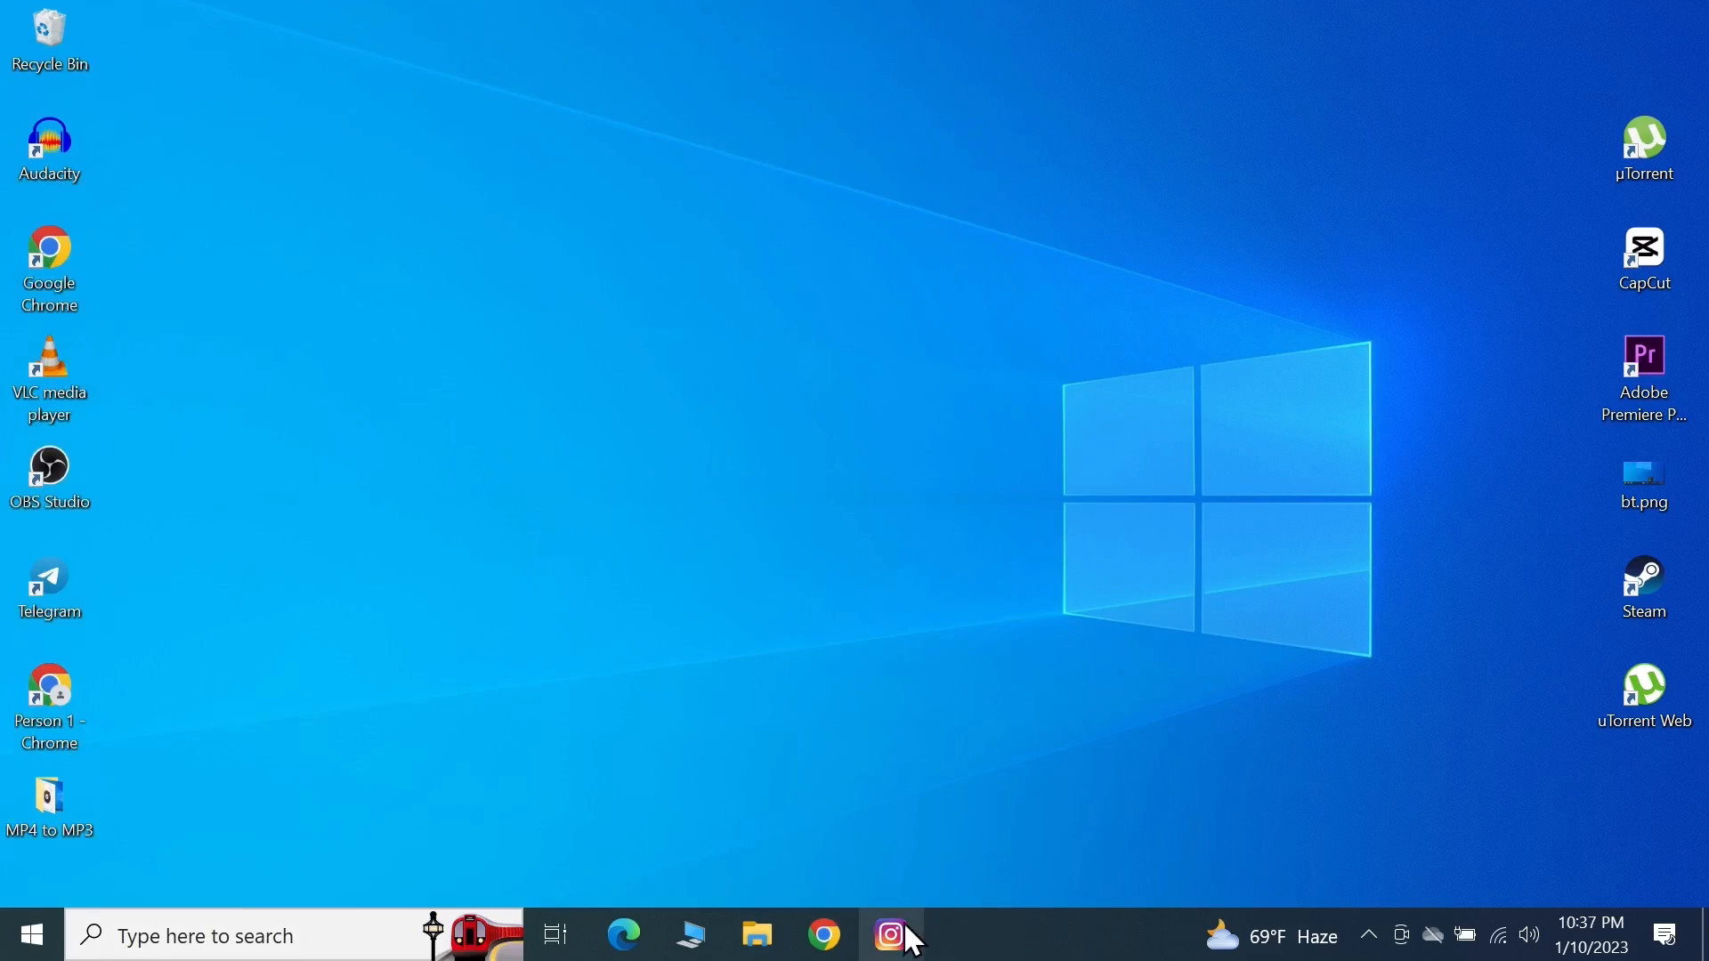
pyautogui.moveTo(893, 940)
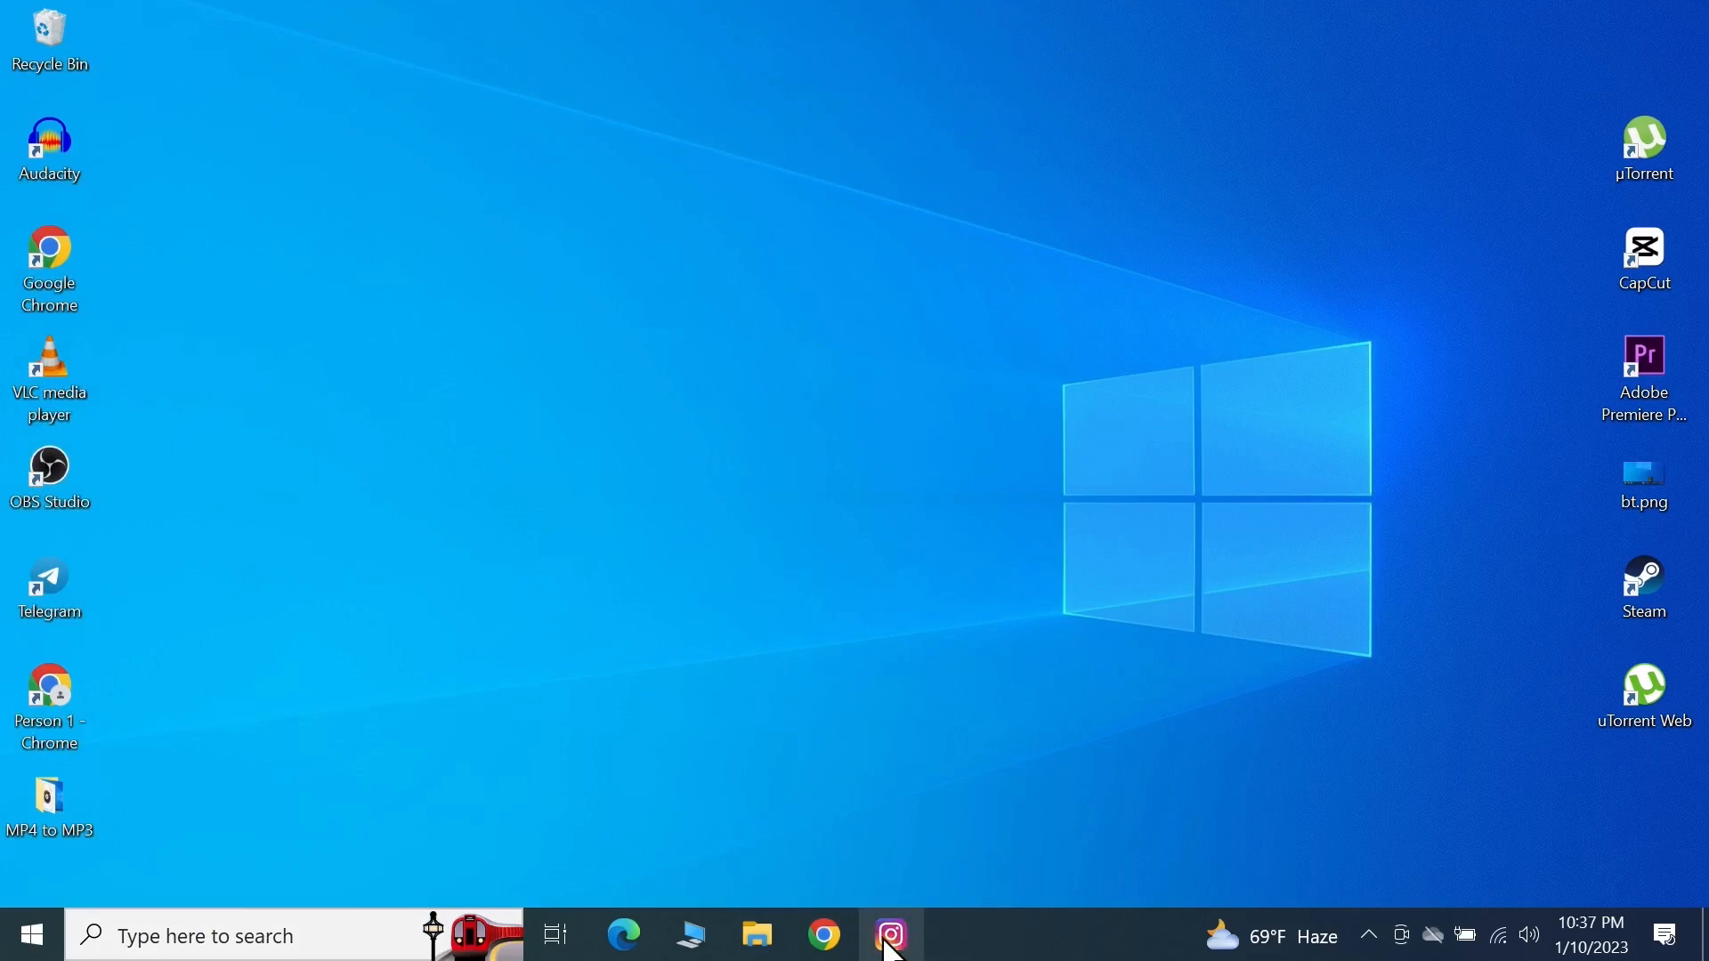
pyautogui.click(889, 934)
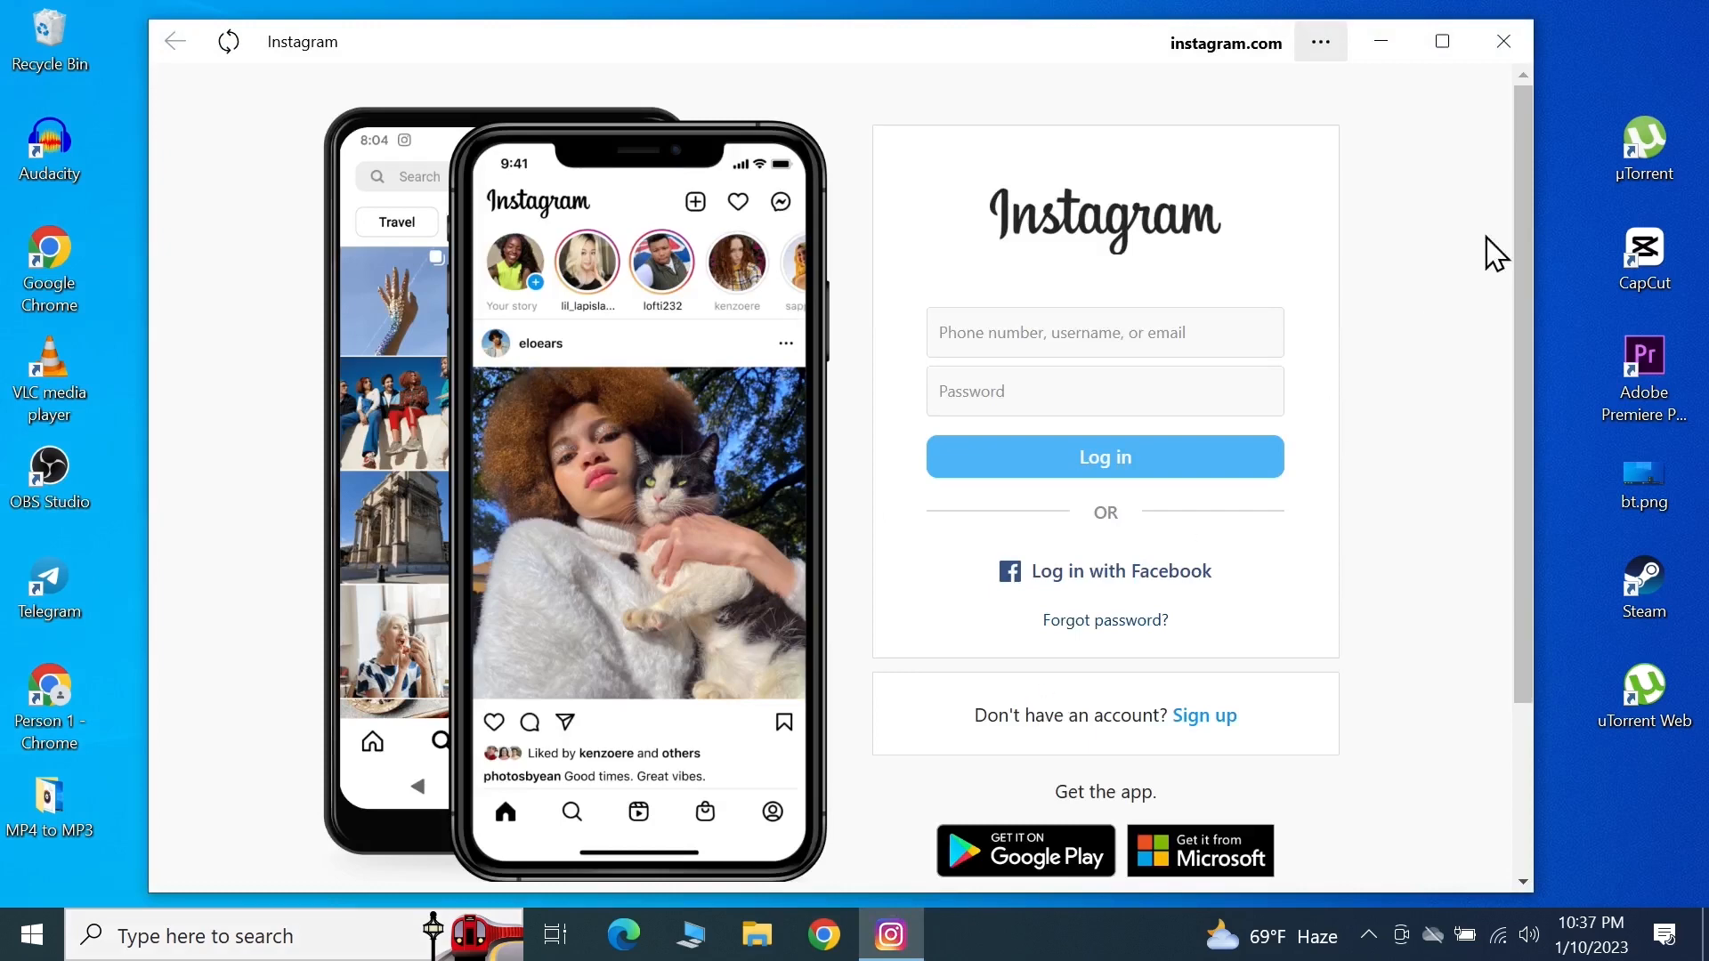
pyautogui.click(1502, 41)
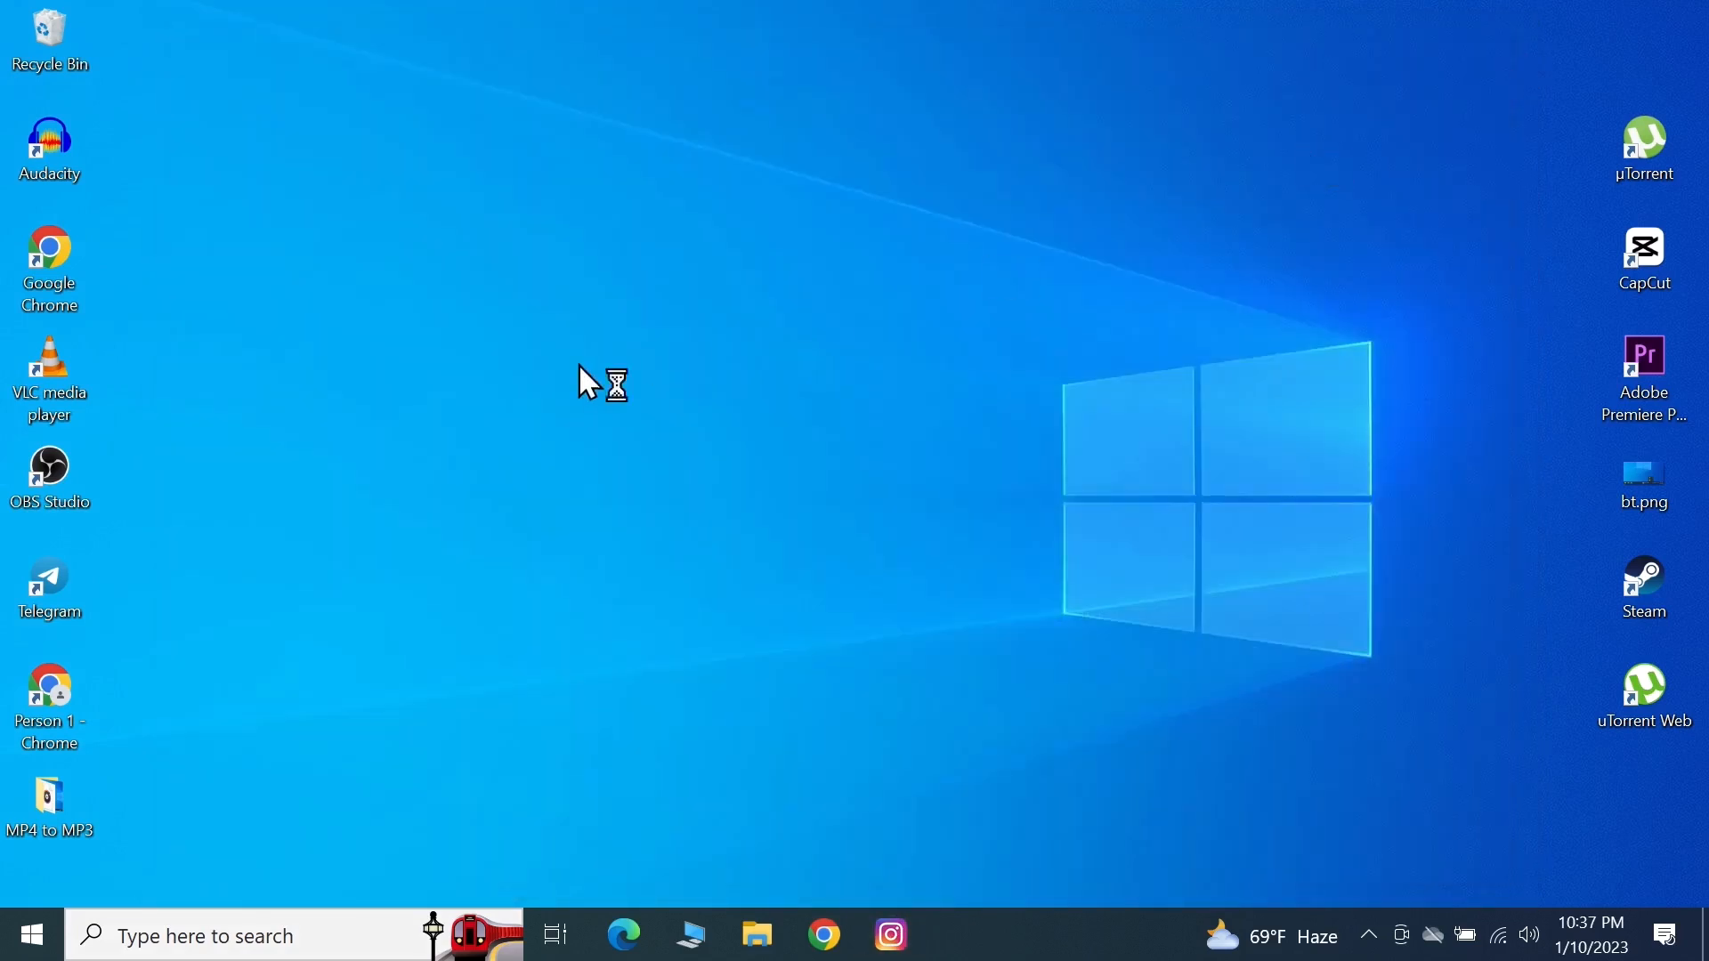
pyautogui.moveTo(589, 381)
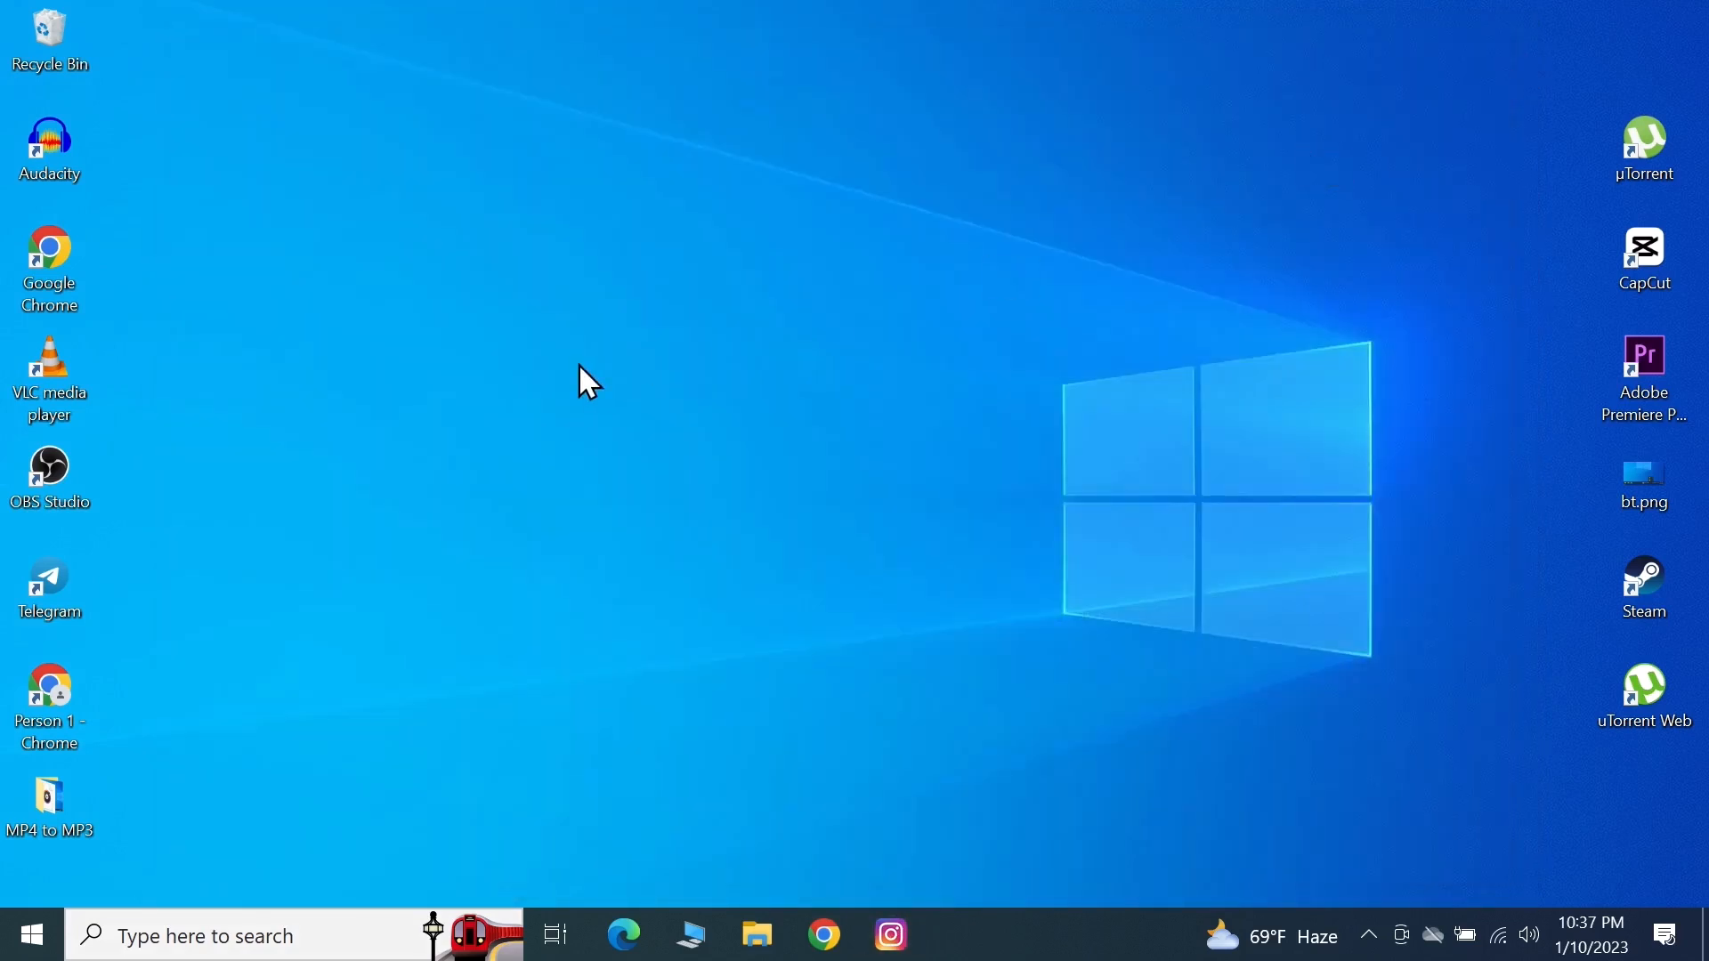